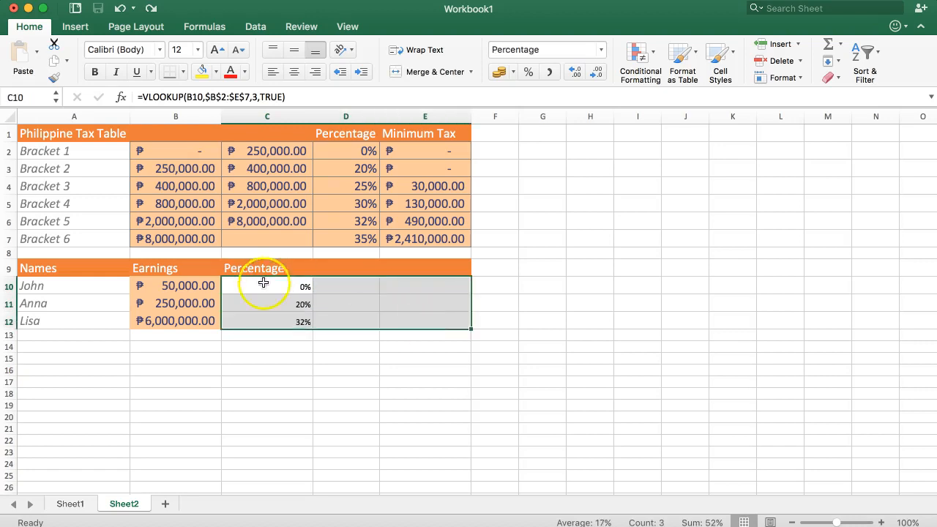
# - Make the C10:E12 percentages size 18 and bold, then start a formula in Lisa's D-column cell
pyautogui.click(720, 61)
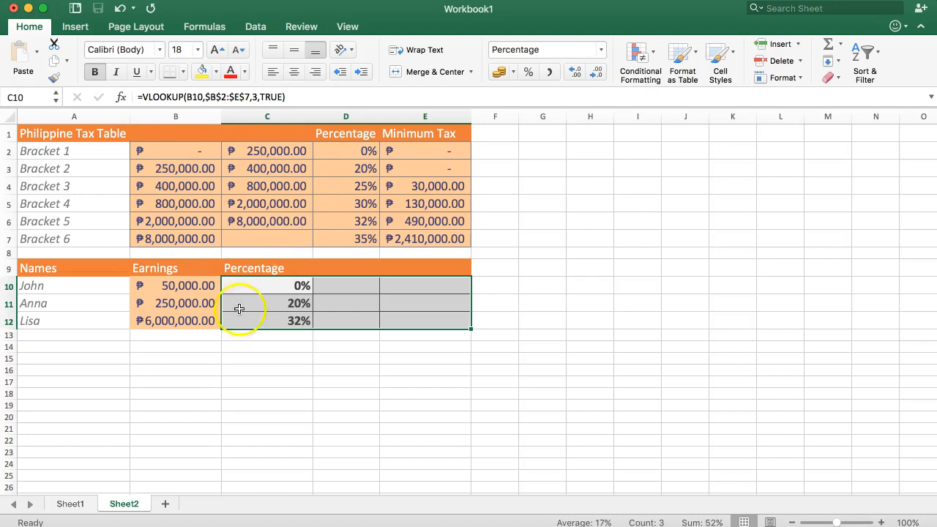
pyautogui.click(267, 335)
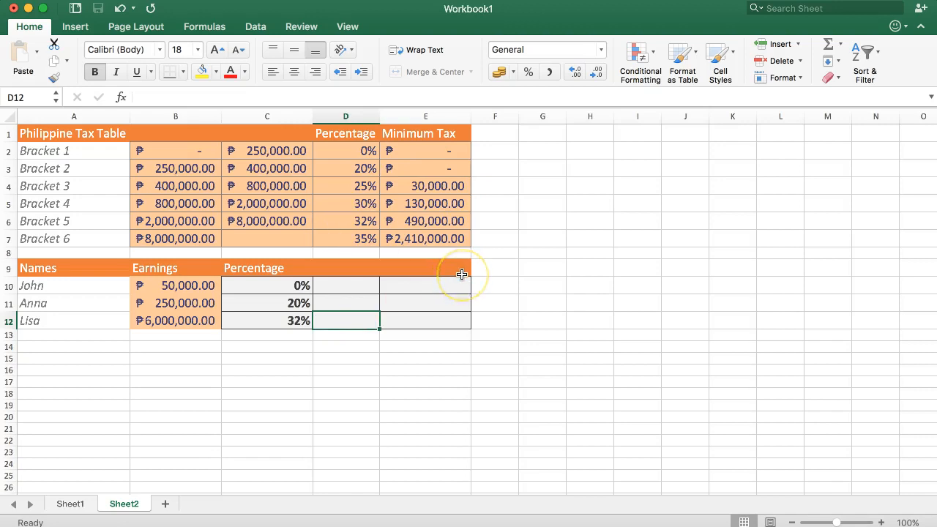
pyautogui.write('=')
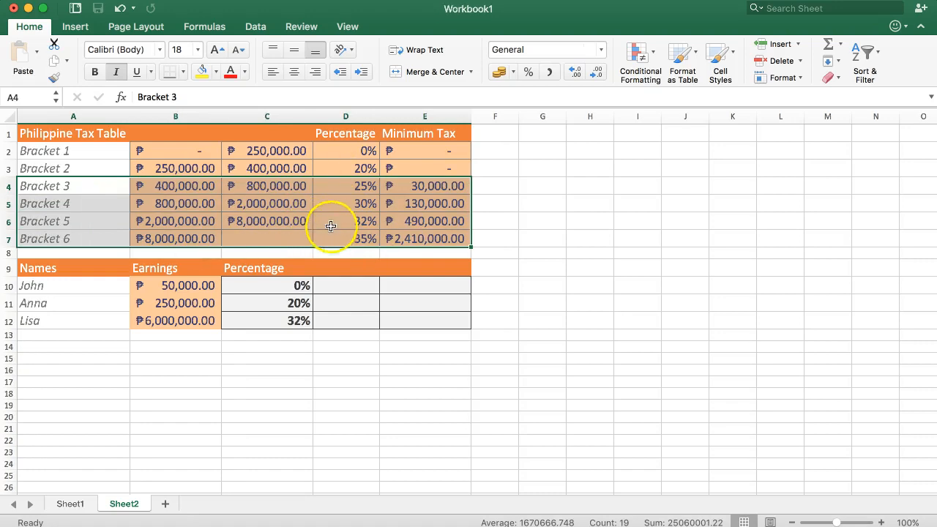
# - Compute Lisa's excess =B12-B6 in D12, tax on it in E12, and total tax in F12
pyautogui.click(346, 321)
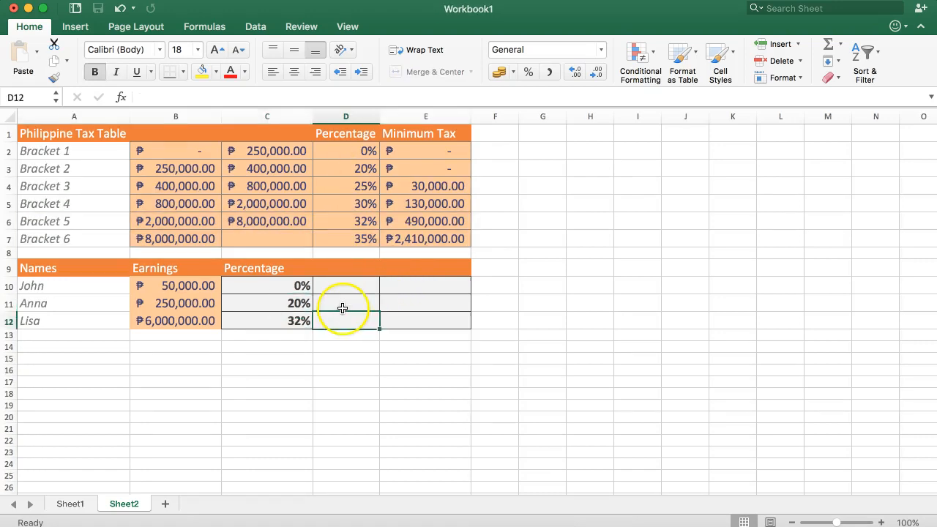
pyautogui.write('=')
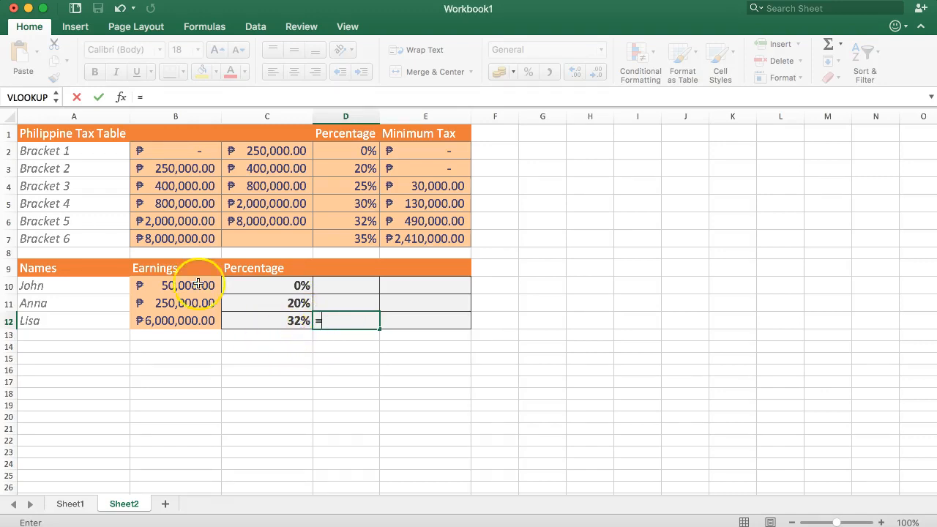
pyautogui.click(175, 320)
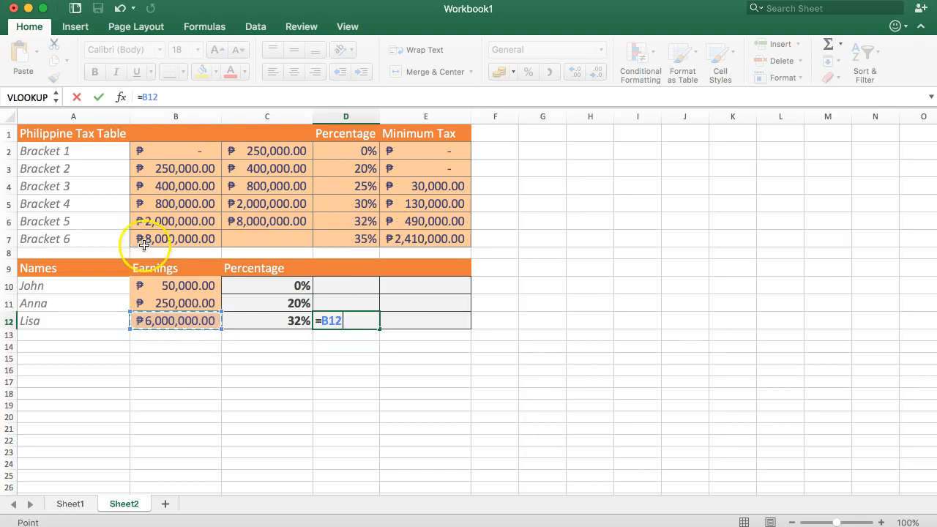
pyautogui.moveTo(159, 346)
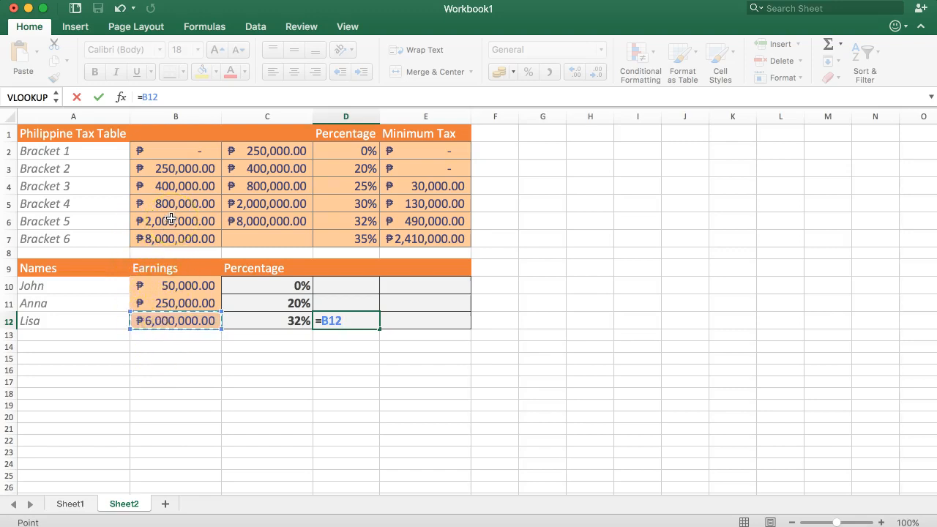
pyautogui.write('-')
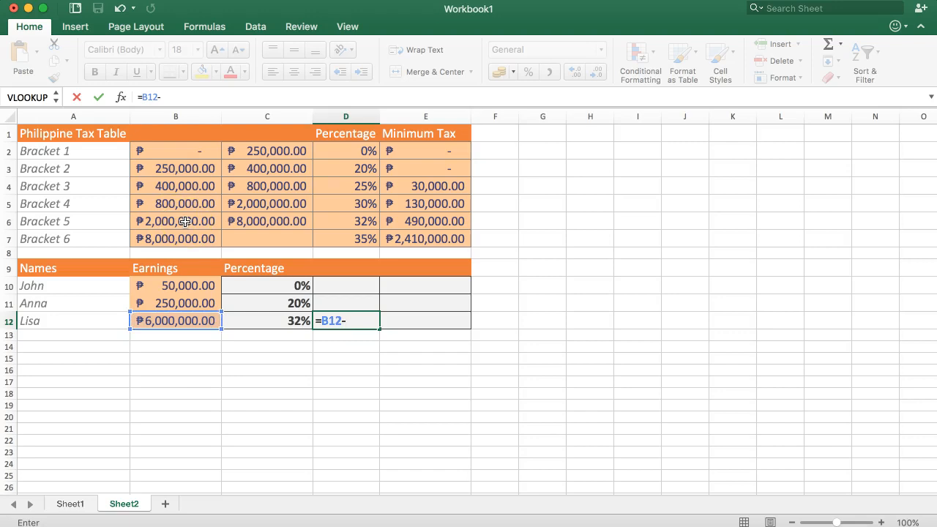
pyautogui.press('Return')
pyautogui.write('=')
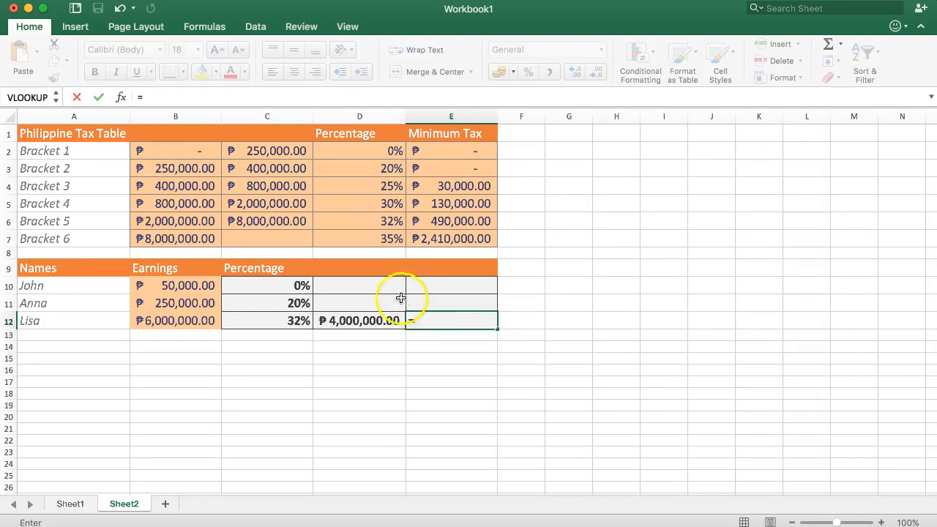
pyautogui.click(359, 321)
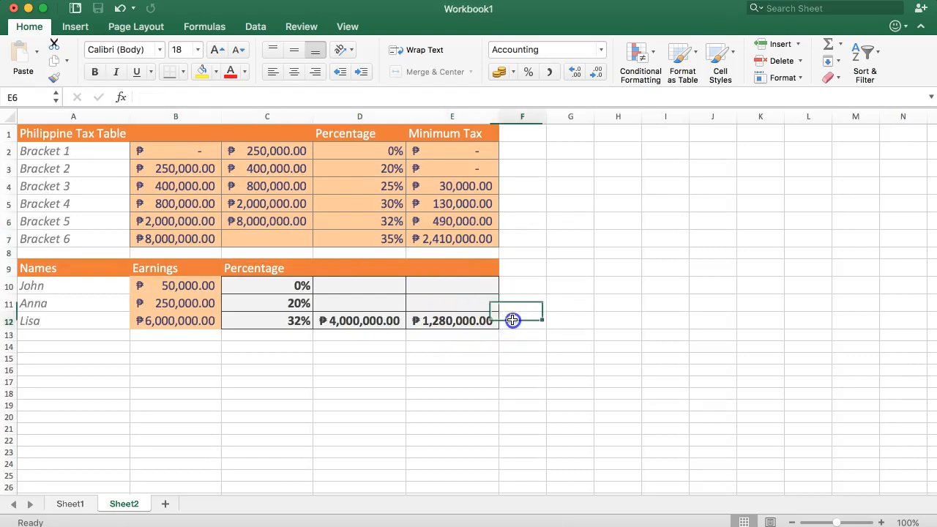
pyautogui.click(451, 320)
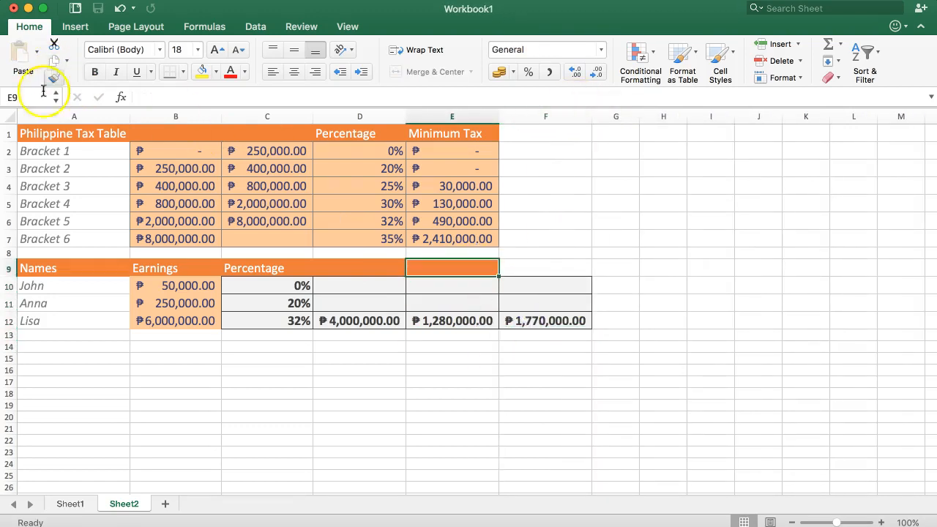
# - Copy E9's orange header format onto F9 and enter Anna's earnings as ₱6,000,000.00
pyautogui.click(544, 268)
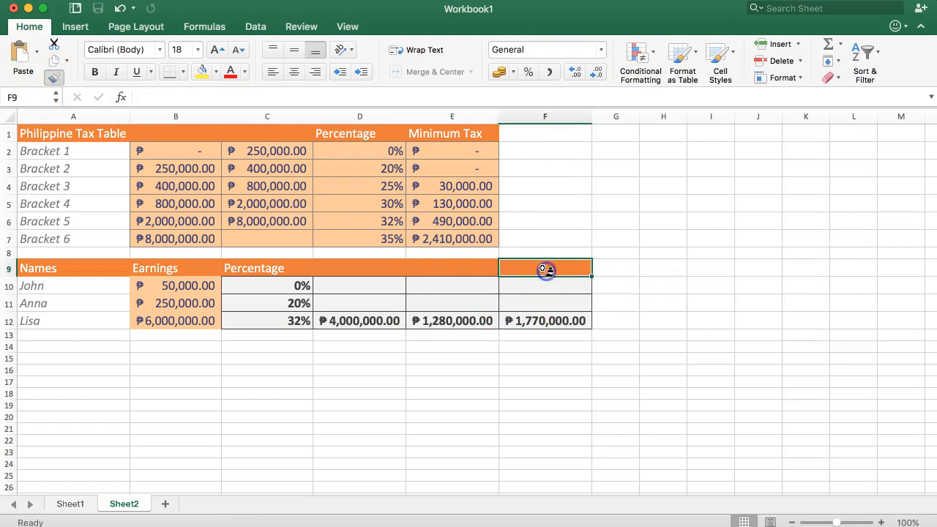
pyautogui.click(452, 303)
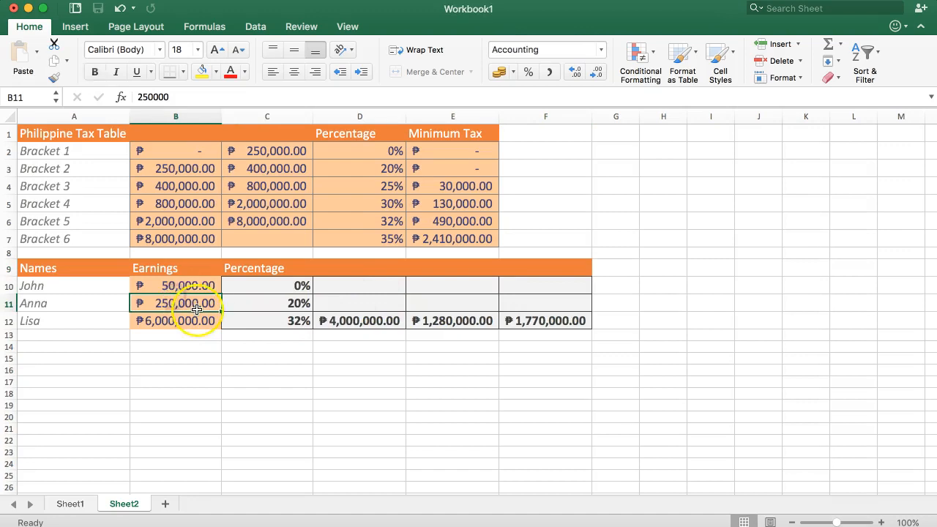
pyautogui.write('600000')
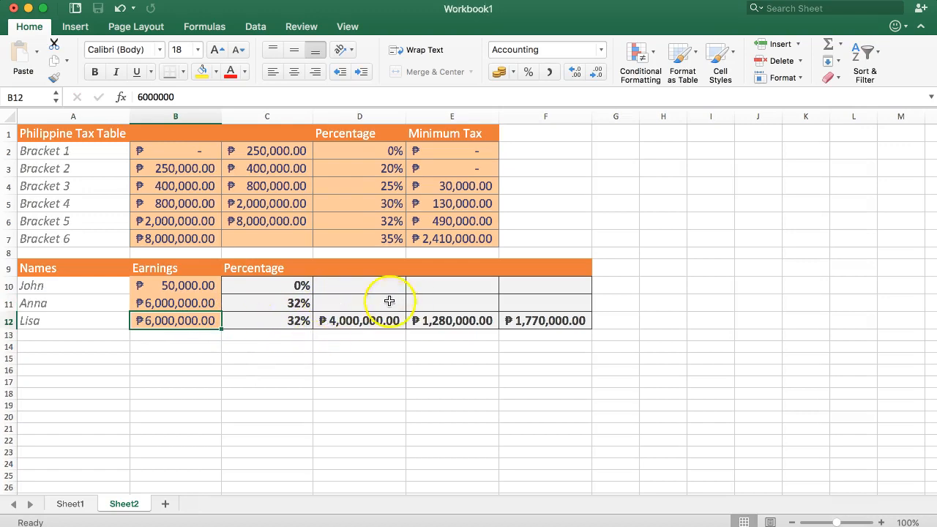
pyautogui.click(359, 303)
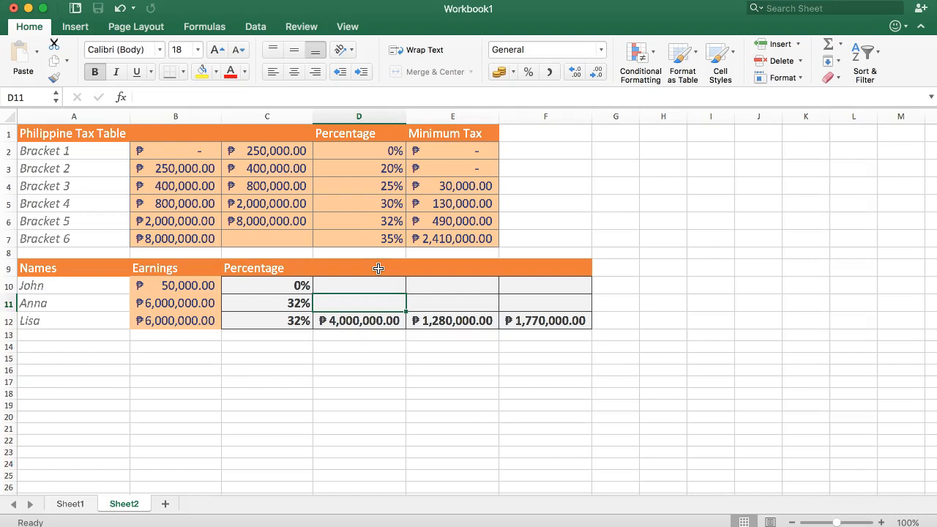
pyautogui.click(266, 302)
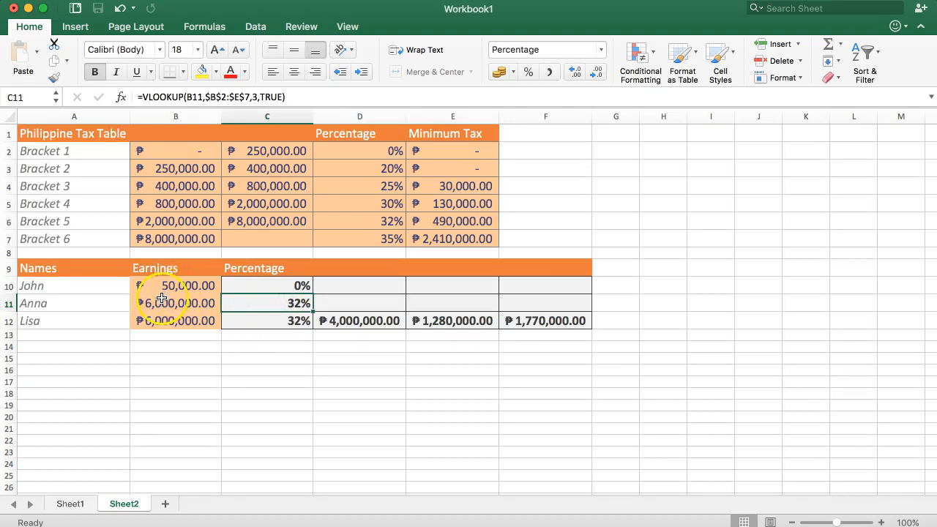
pyautogui.click(176, 303)
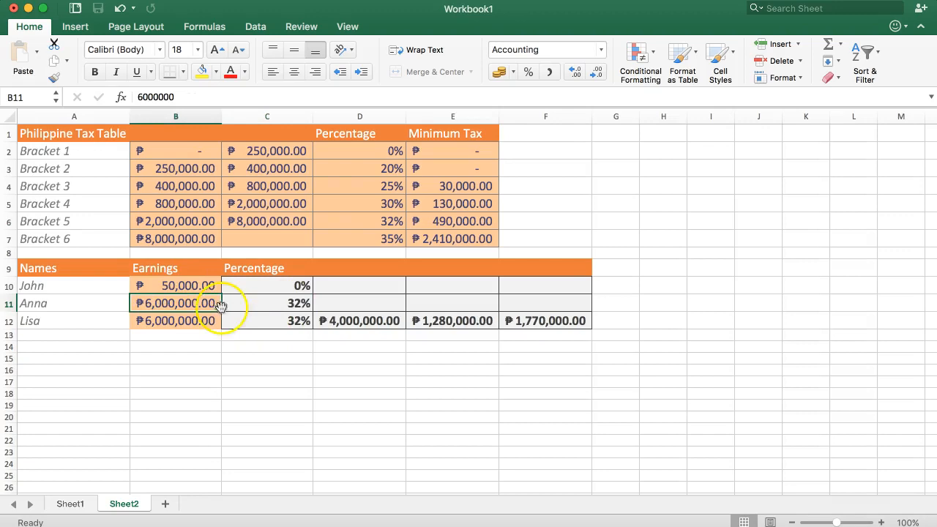
pyautogui.click(358, 320)
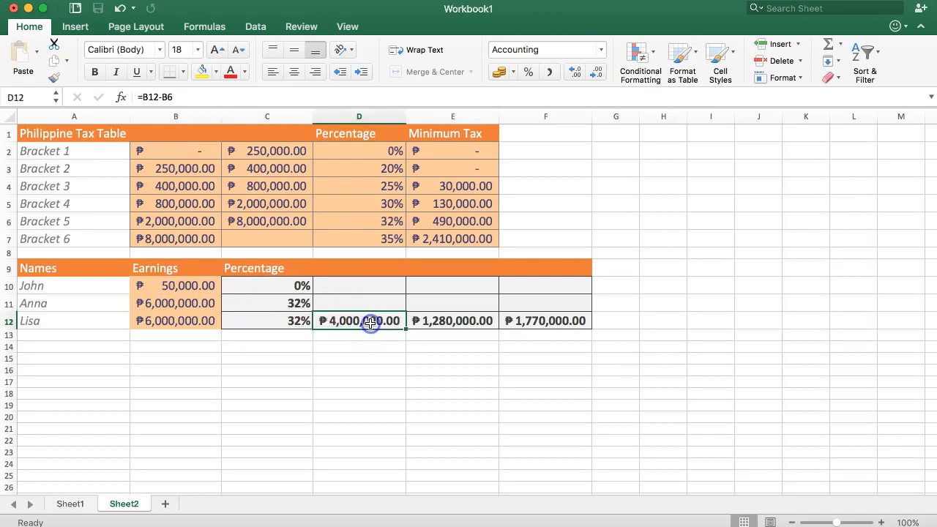
pyautogui.click(267, 303)
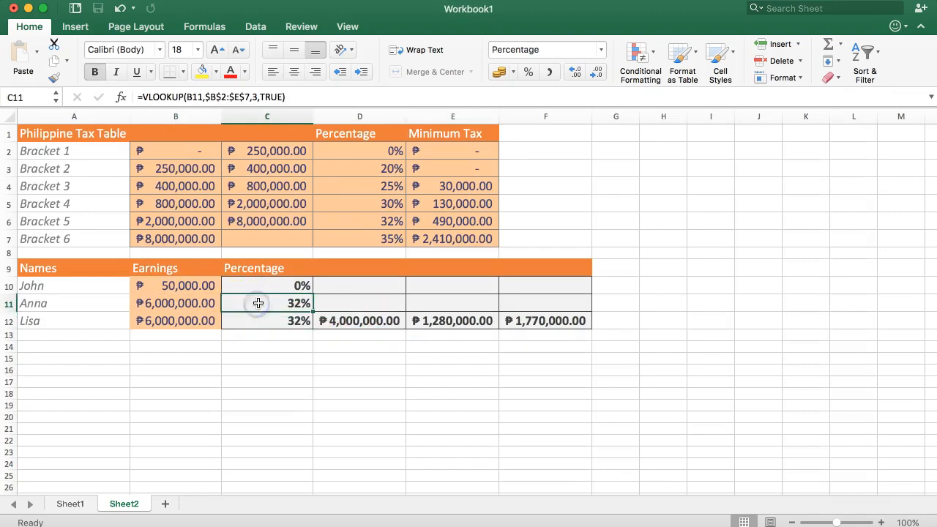
pyautogui.click(176, 221)
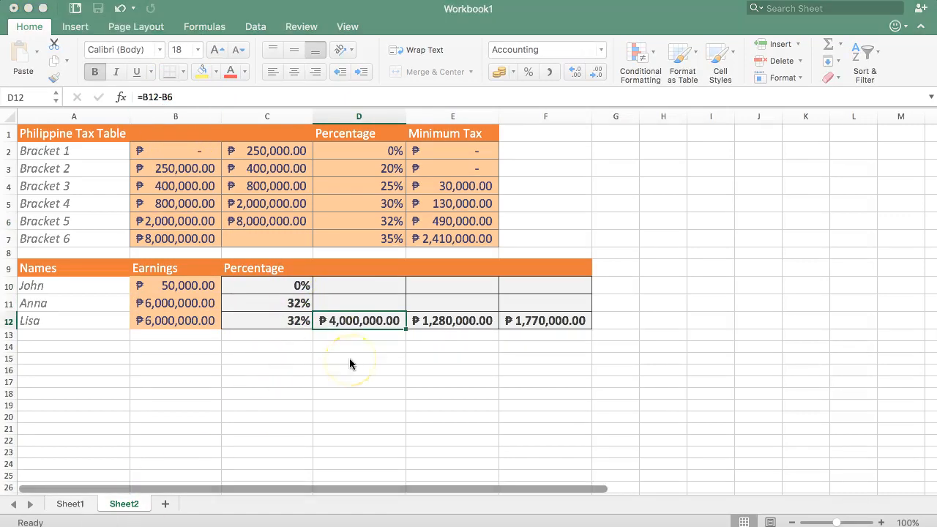
pyautogui.moveTo(344, 307)
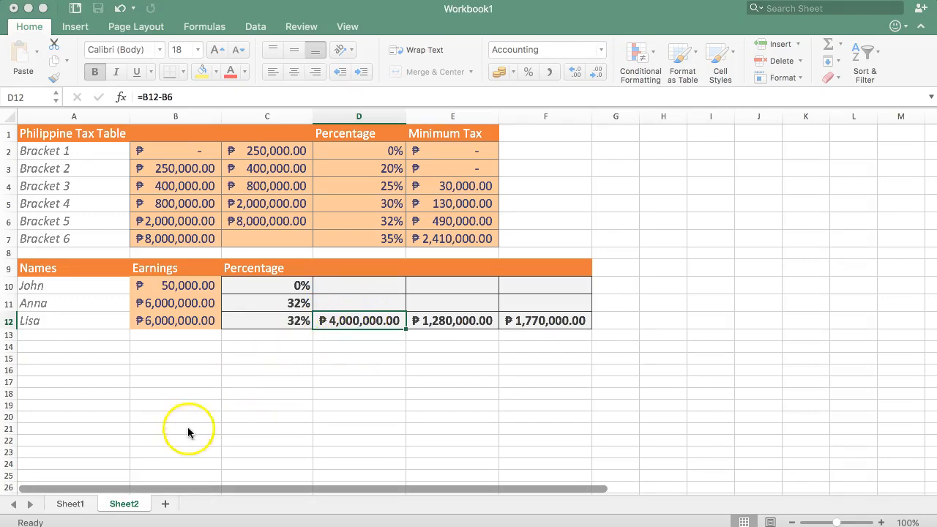
pyautogui.moveTo(189, 206)
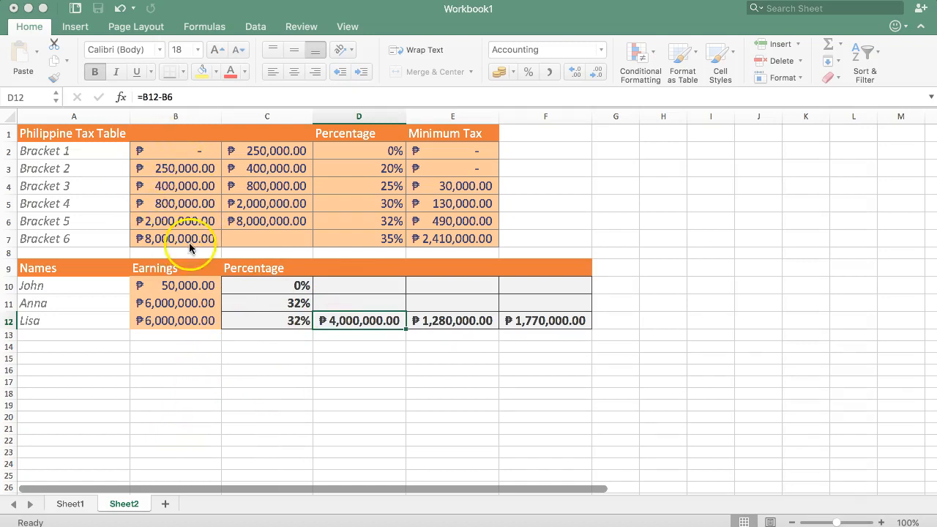
pyautogui.moveTo(169, 302)
pyautogui.write('=')
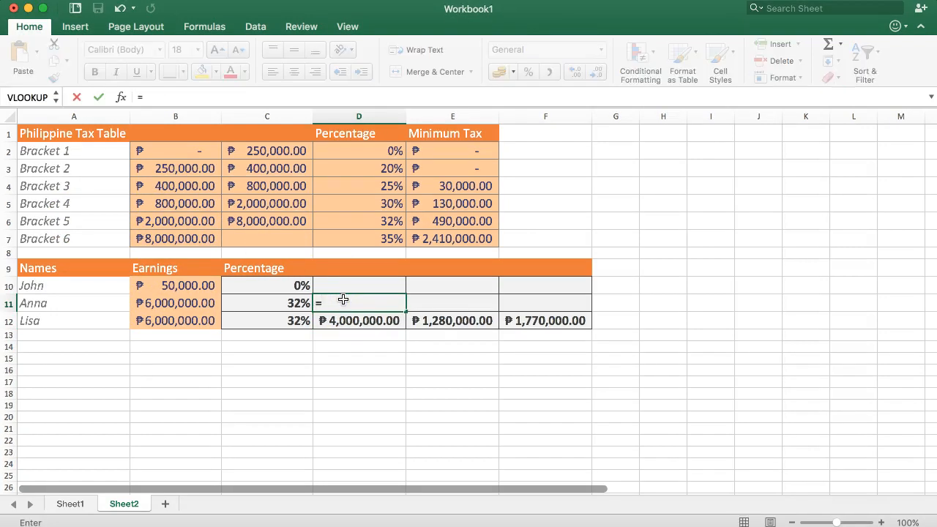
# - Enter =VLOOKUP(B11,$B$2:$E$7,1,TRUE) in D11, returning Anna's ₱2,000,000.00 bracket lower limit
pyautogui.write('VLOOKUP')
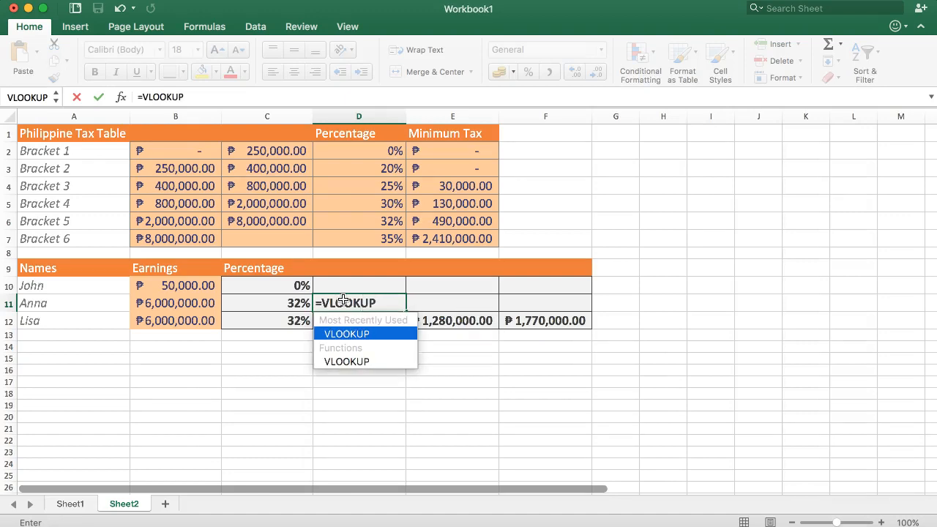
pyautogui.write('(')
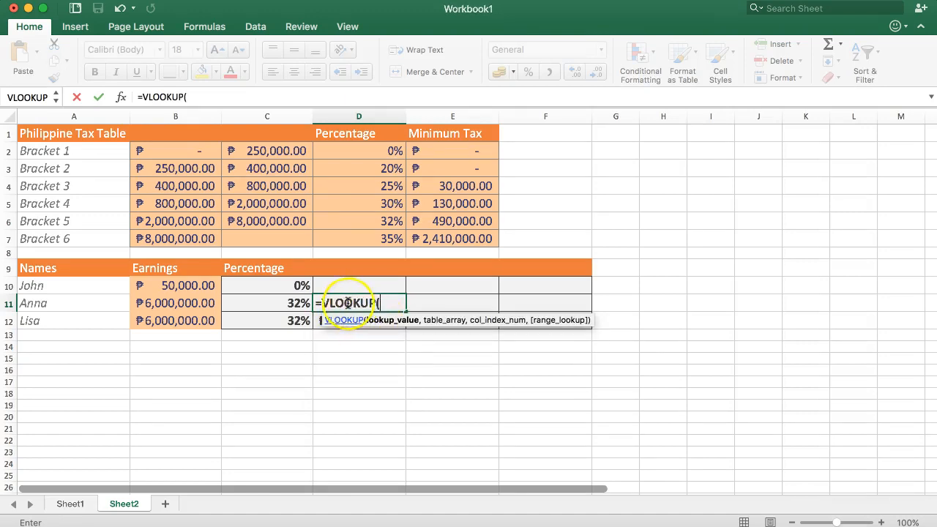
pyautogui.click(175, 304)
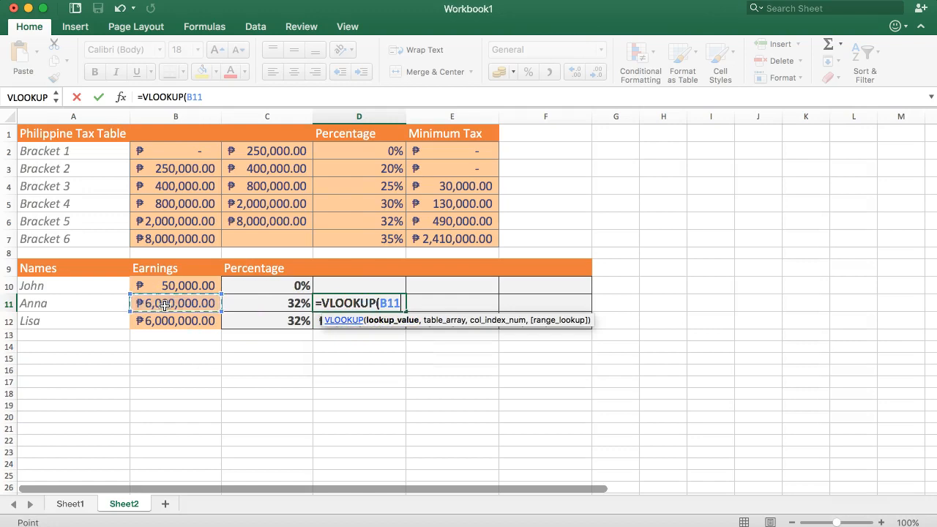
pyautogui.write(',B2:E7')
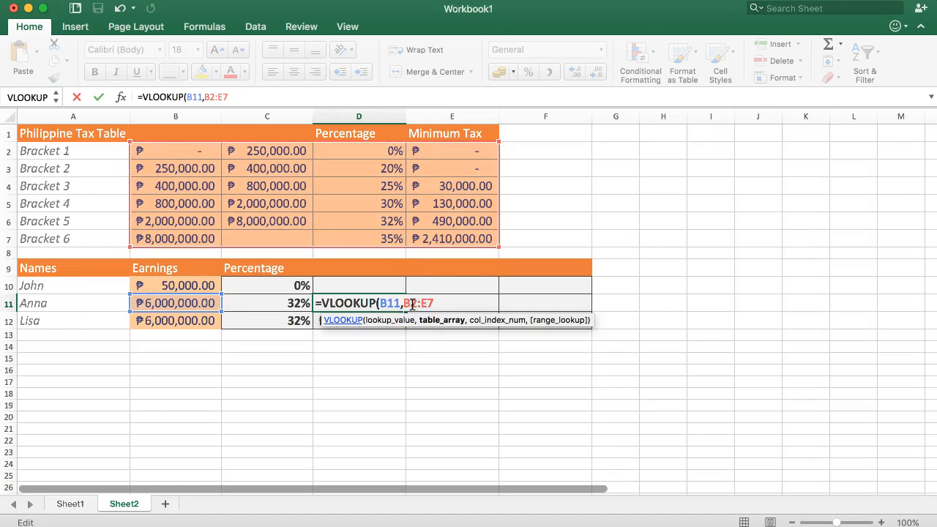
pyautogui.press('f4')
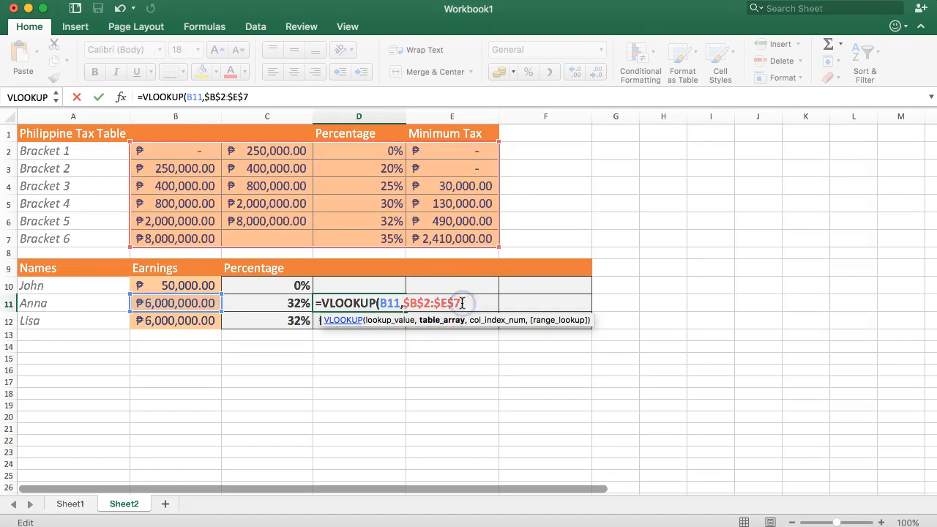
pyautogui.moveTo(396, 311)
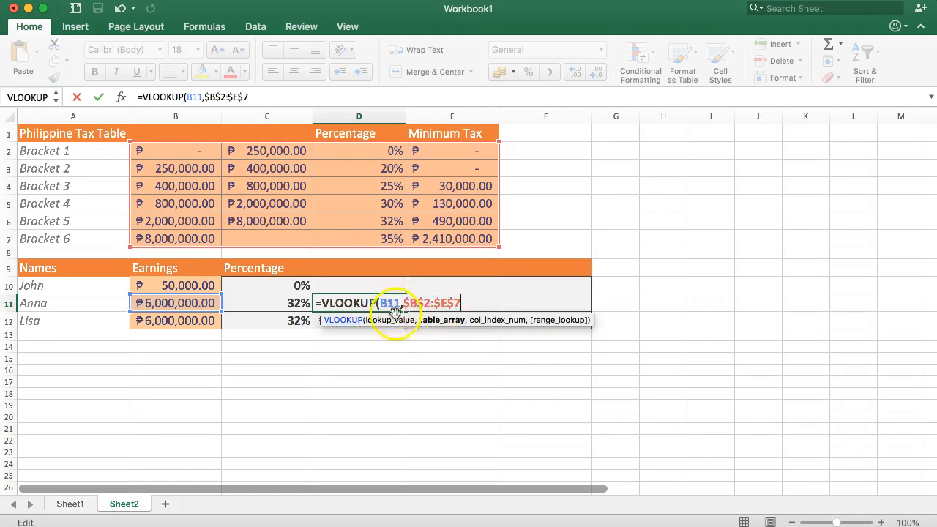
pyautogui.write(',')
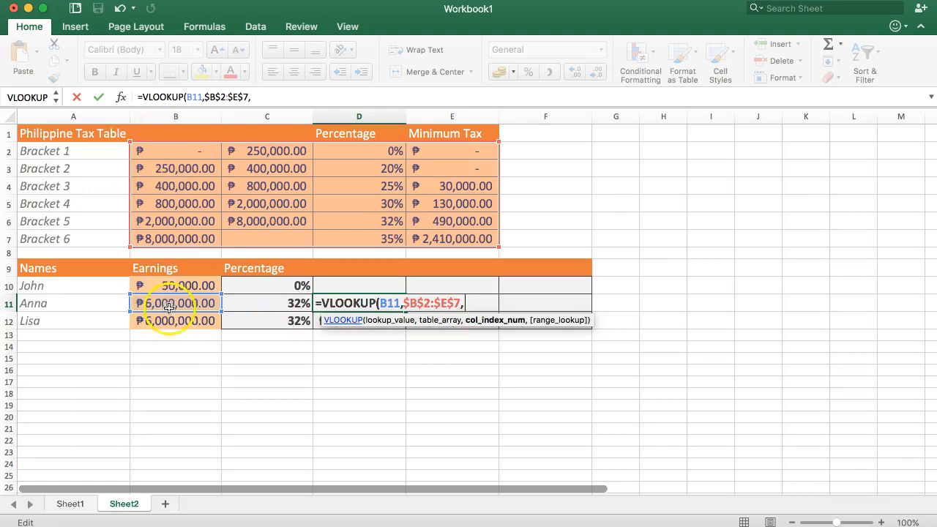
pyautogui.write('1')
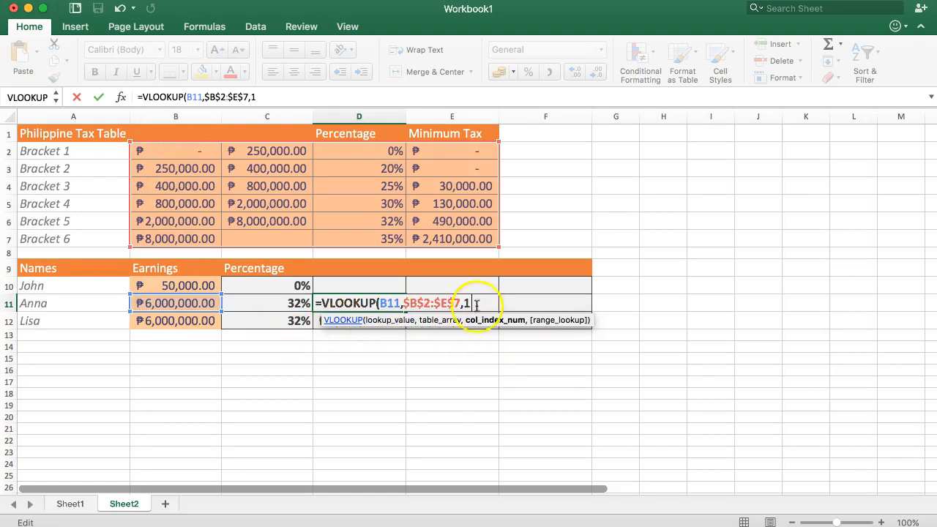
pyautogui.write(',')
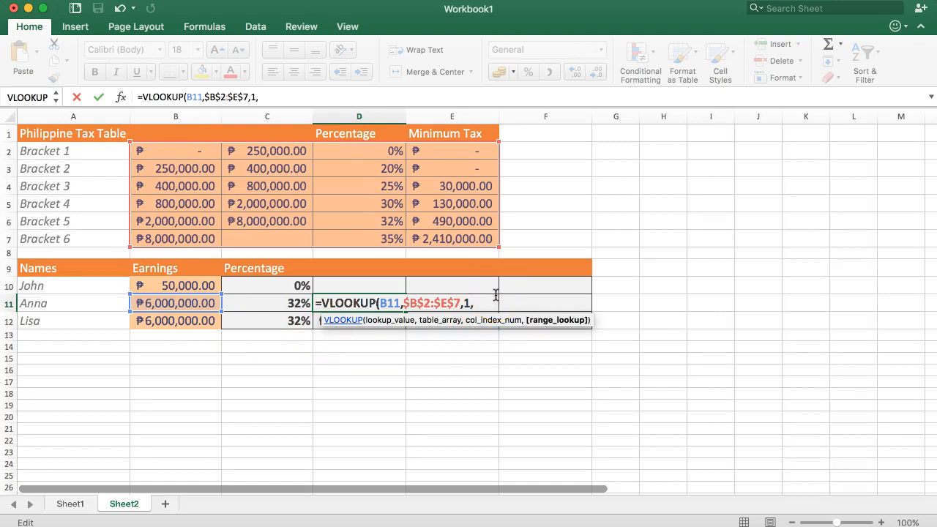
pyautogui.write('true')
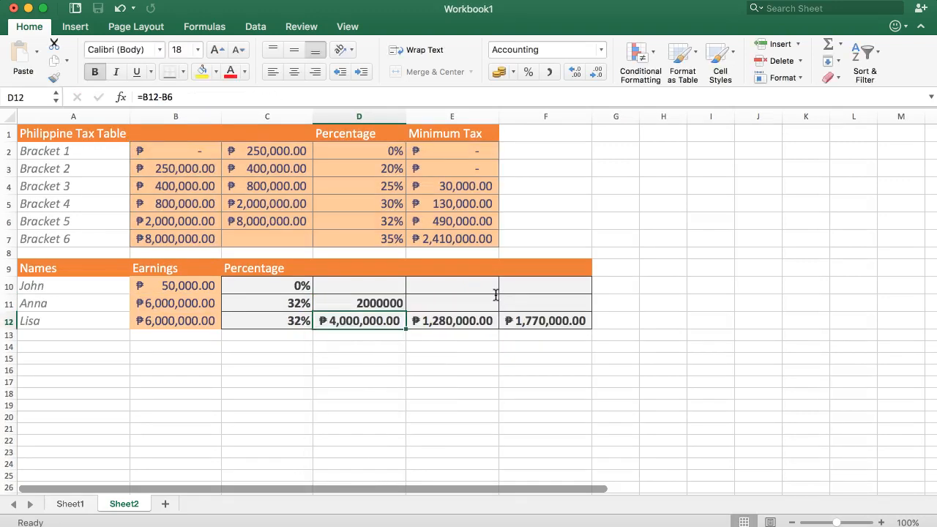
pyautogui.click(358, 303)
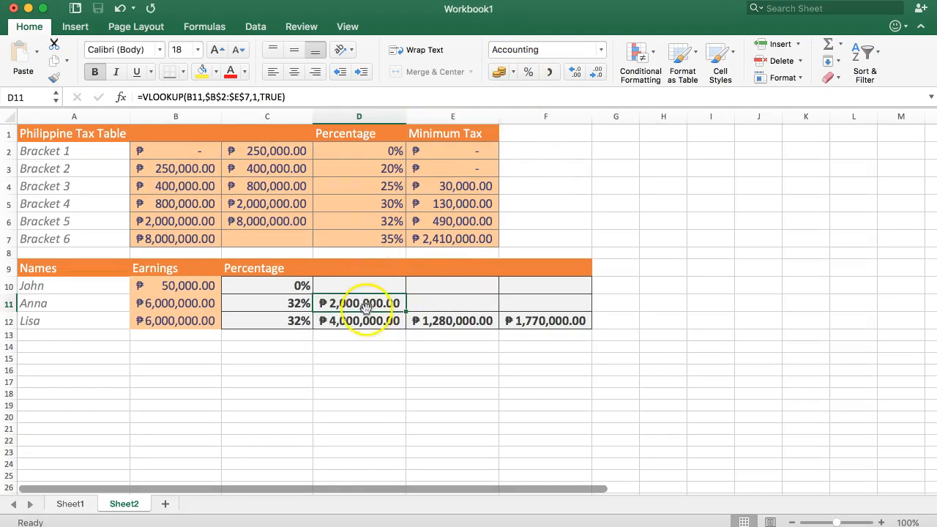
pyautogui.click(176, 221)
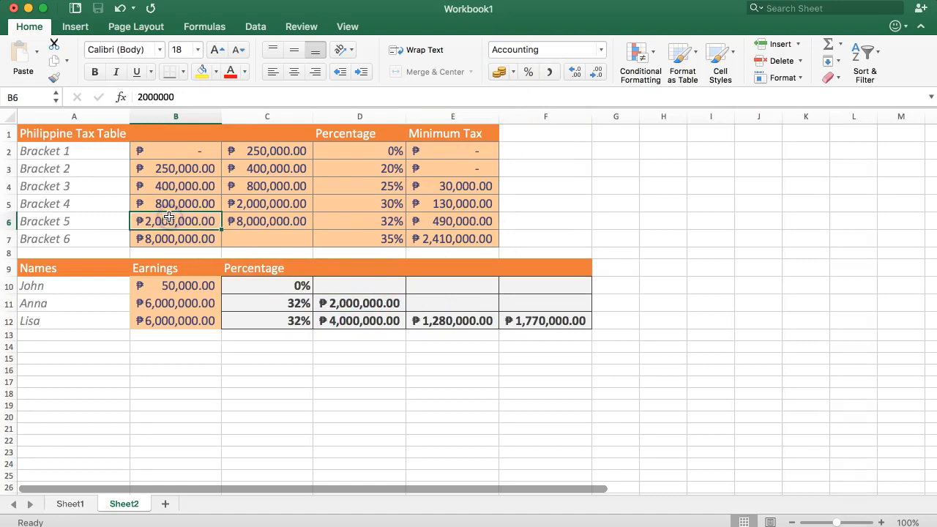
pyautogui.click(359, 303)
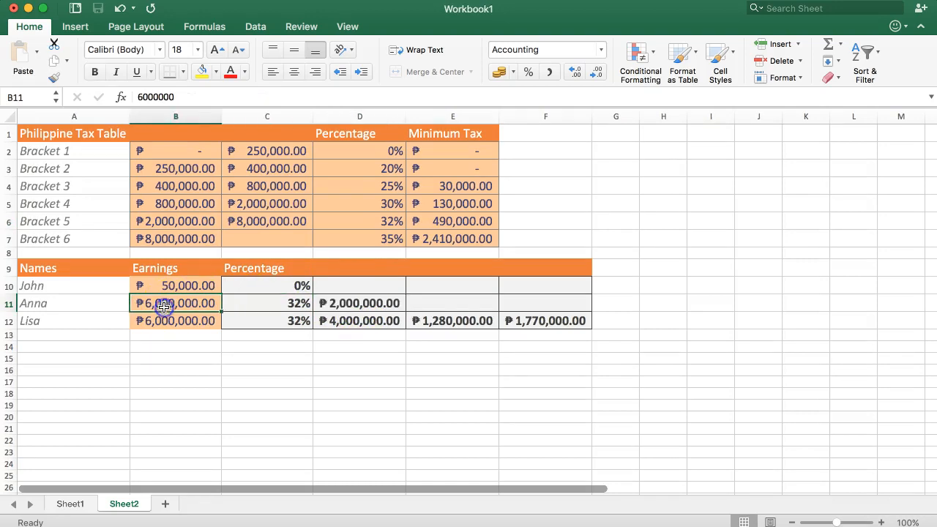
# - Reopen D11 to change Anna's lookup into earnings minus the bracket lower limit
pyautogui.click(359, 302)
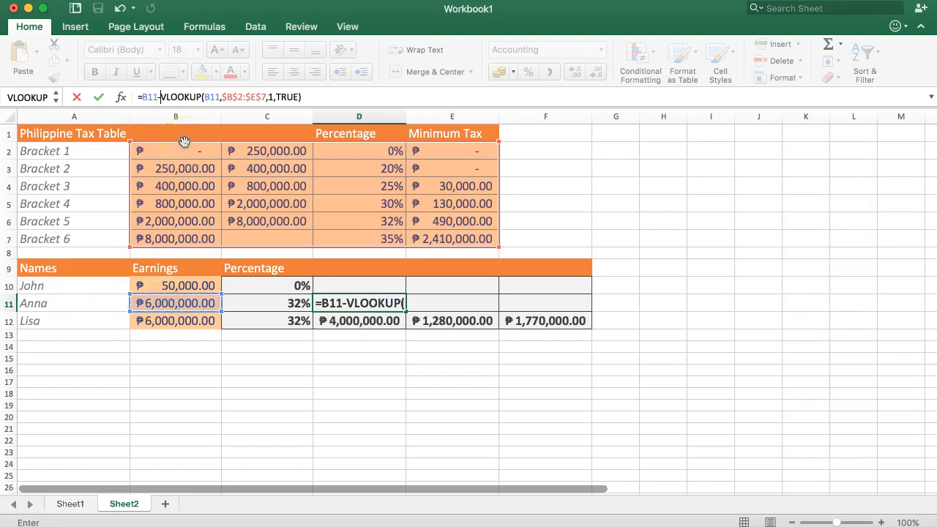
pyautogui.moveTo(408, 289)
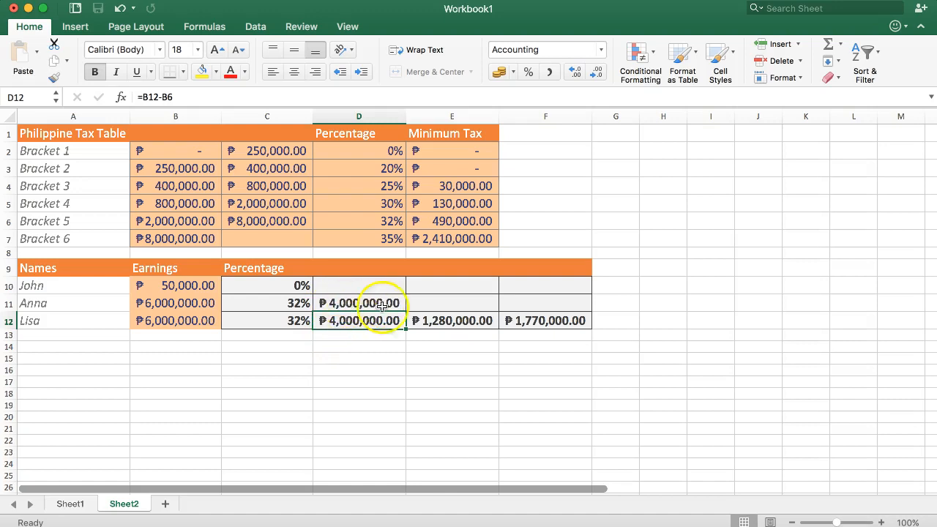
# - Wrap D11's excess formula in parentheses and multiply by C11, giving Anna ₱1,280,000.00
pyautogui.click(359, 303)
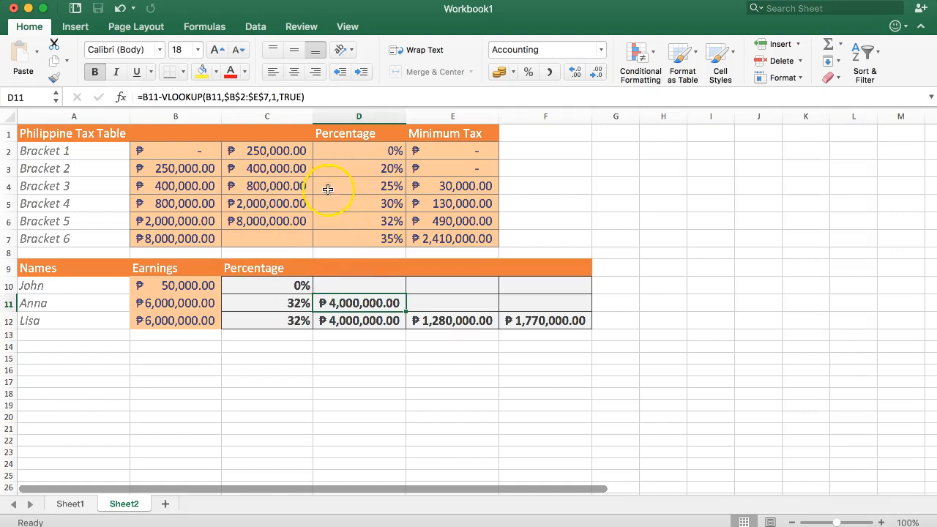
pyautogui.moveTo(358, 209)
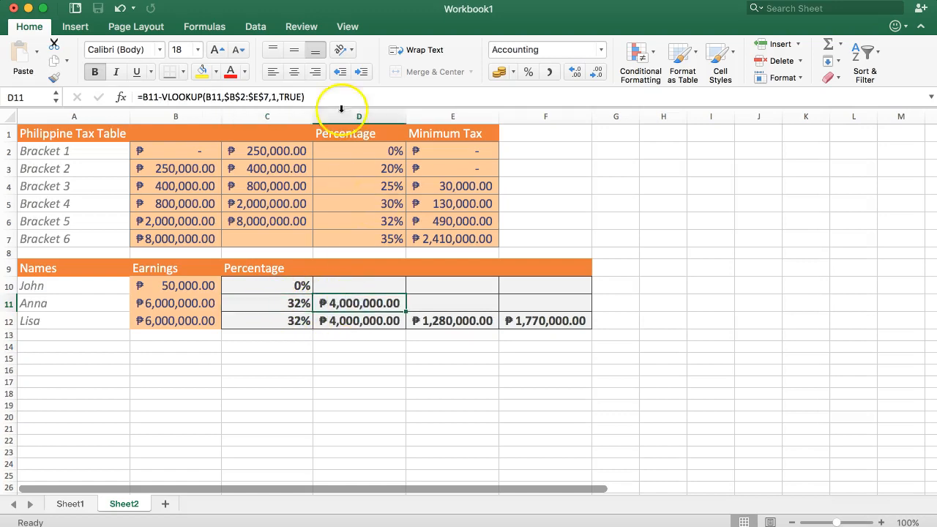
pyautogui.doubleClick(359, 303)
pyautogui.write('(')
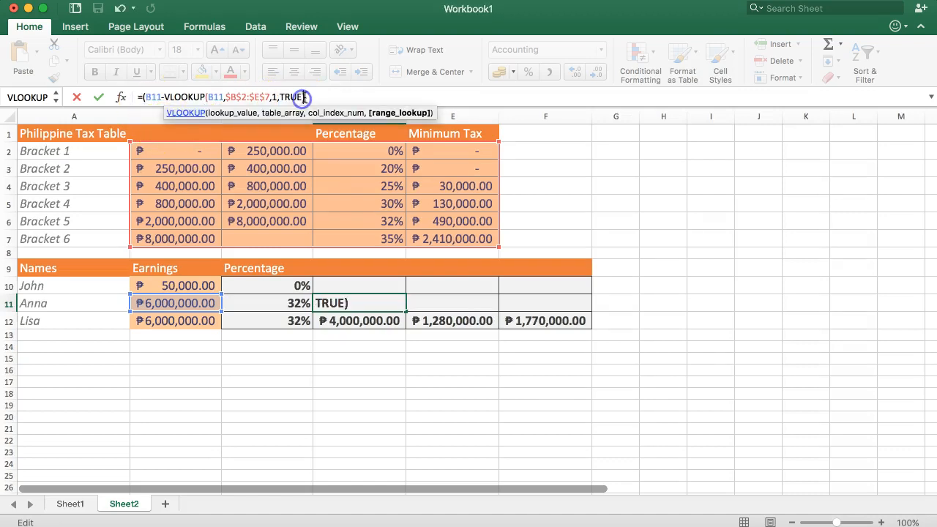
pyautogui.write(')')
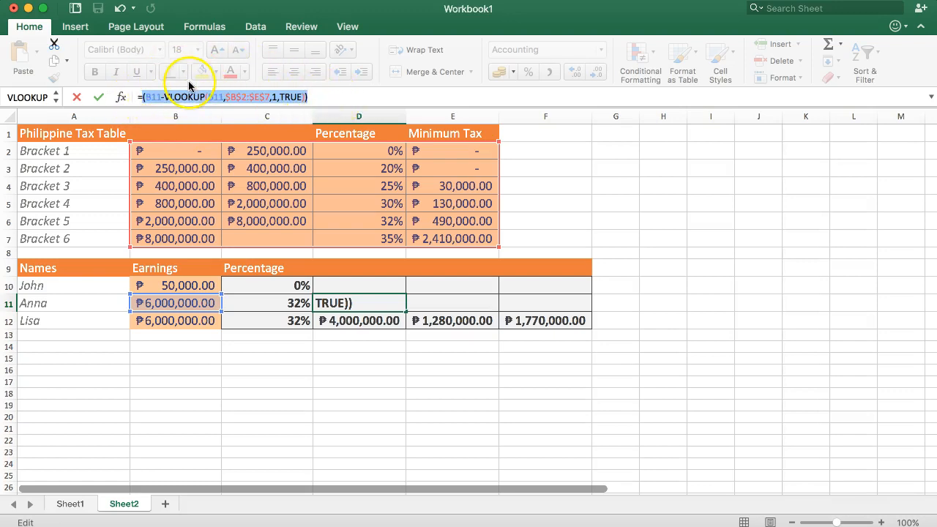
pyautogui.click(318, 96)
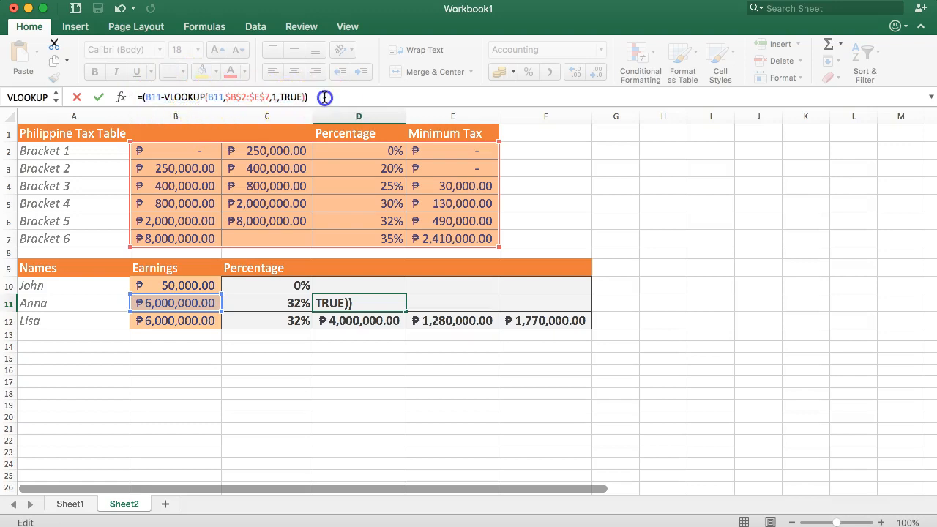
pyautogui.write('*')
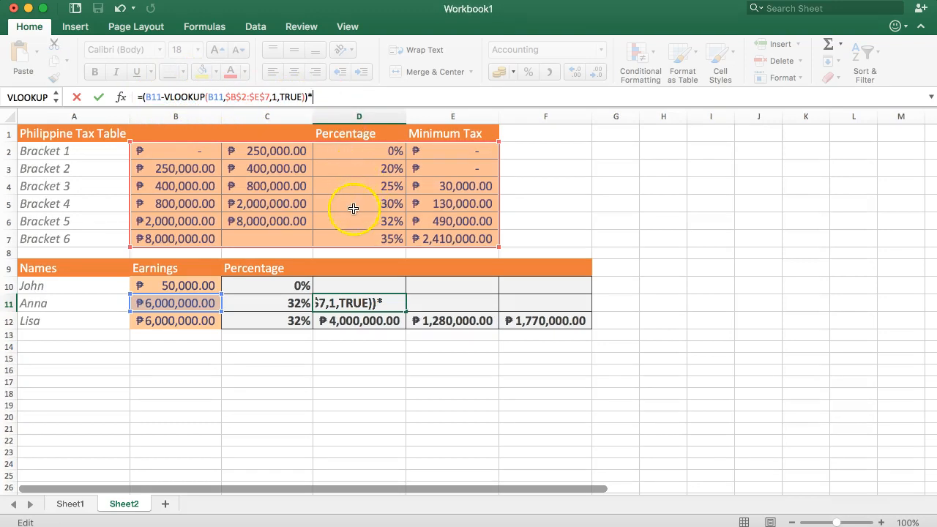
pyautogui.click(267, 303)
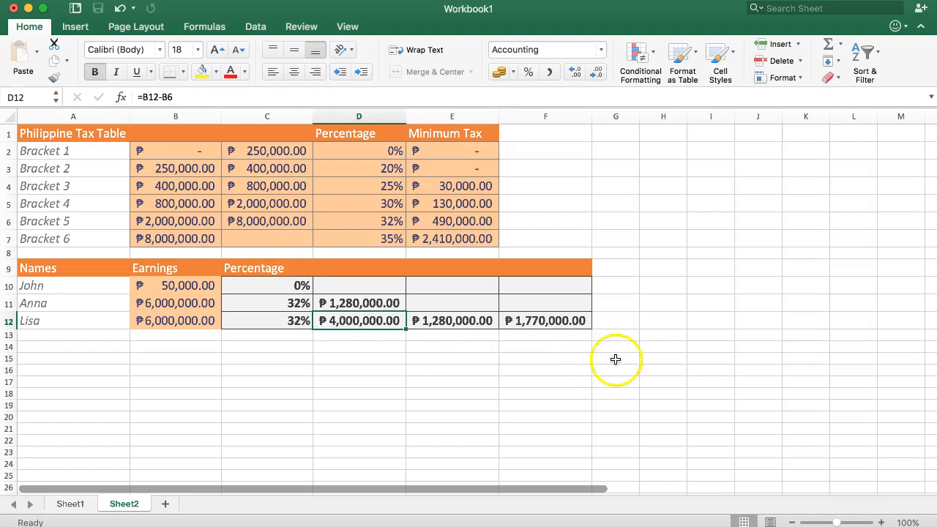
pyautogui.click(359, 304)
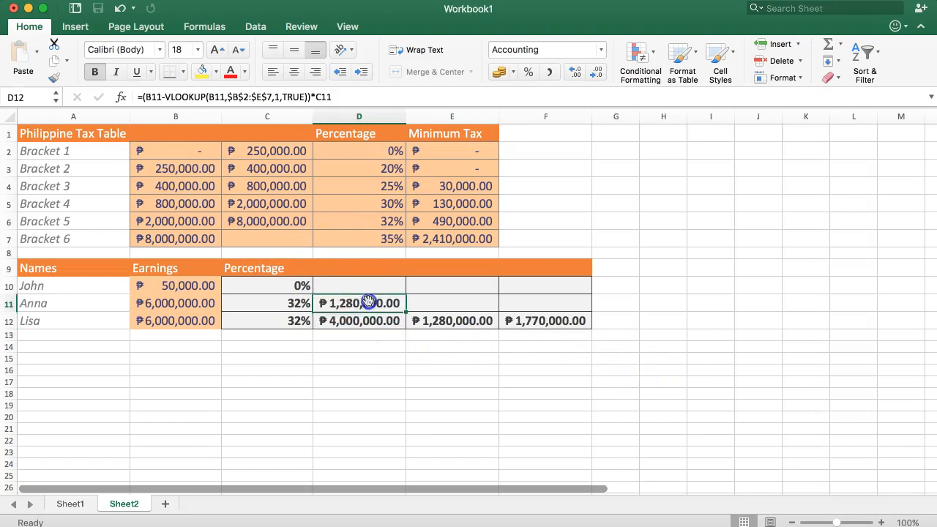
pyautogui.click(358, 303)
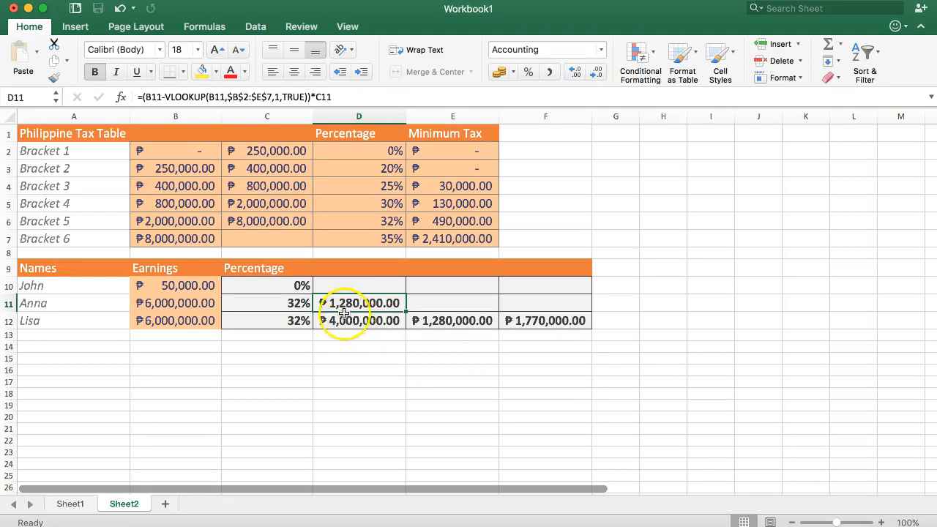
pyautogui.click(452, 321)
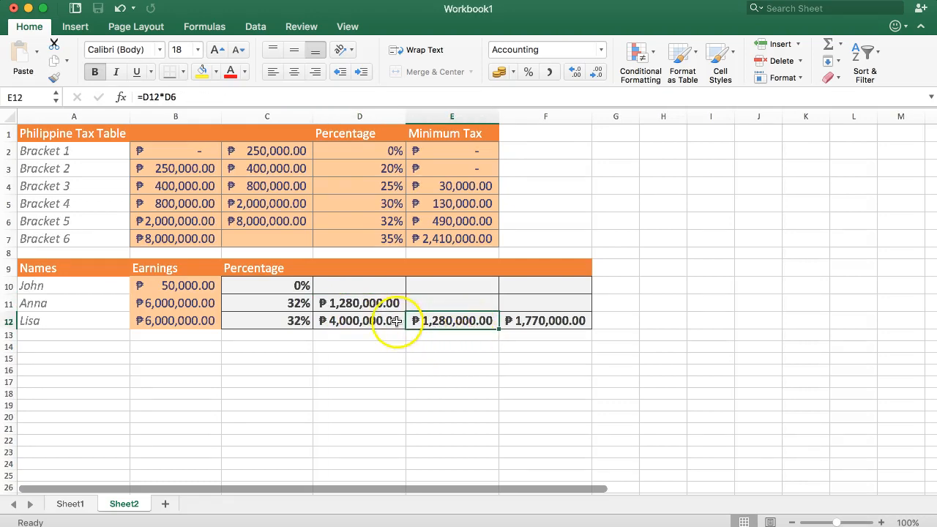
# - Append +VLOOKUP(B11,B2:E7,4,TRUE) to D11 so Anna's total tax reaches ₱1,770,000.00
pyautogui.click(359, 303)
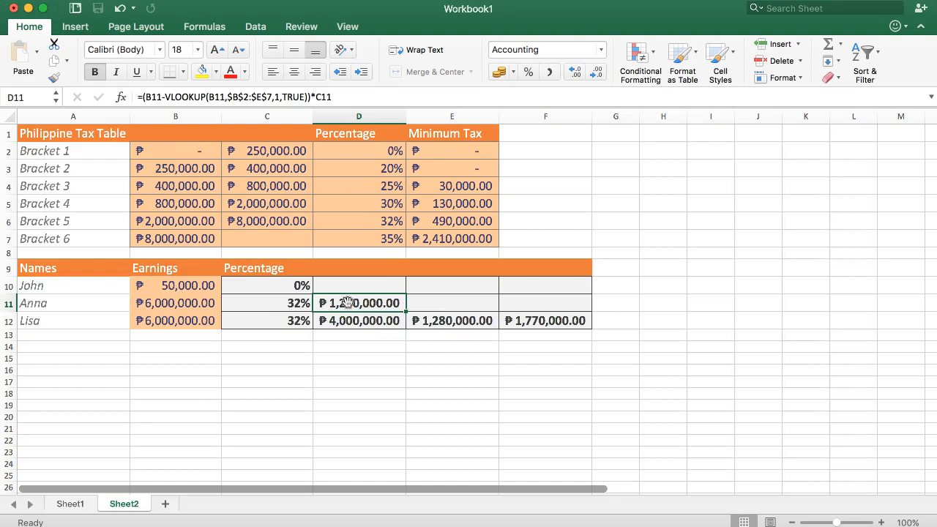
pyautogui.moveTo(347, 302)
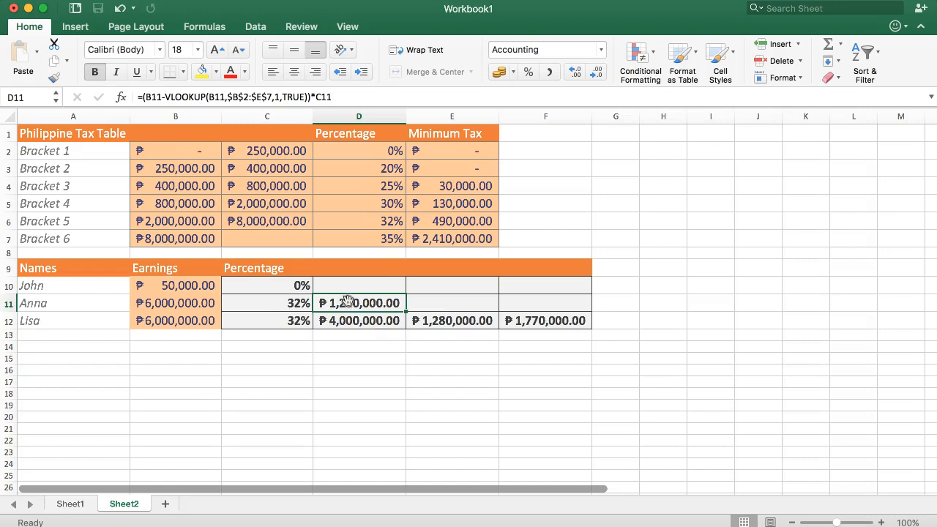
pyautogui.doubleClick(358, 303)
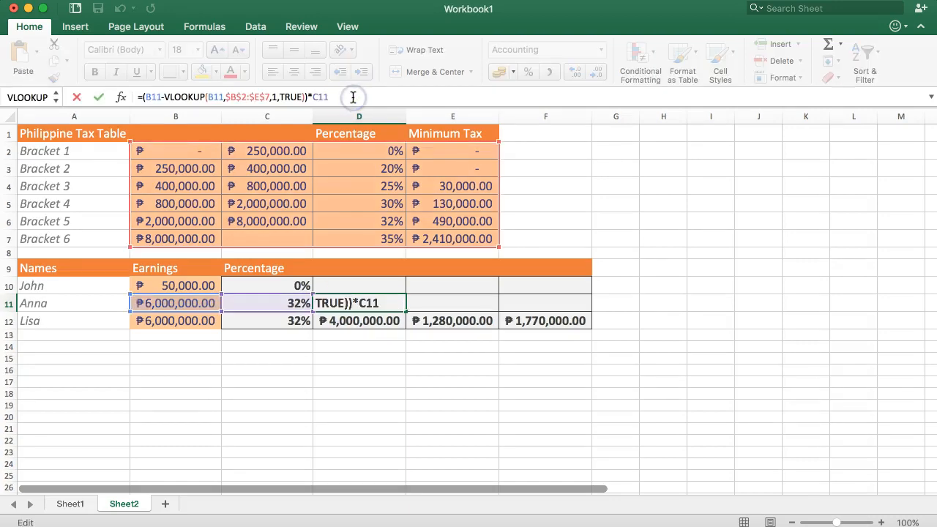
pyautogui.write('+')
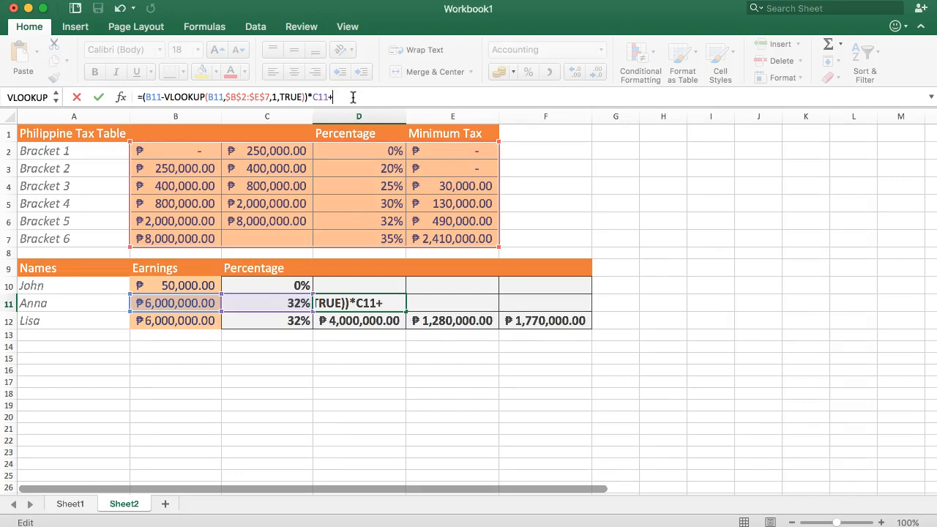
pyautogui.write('VLOOKUP(')
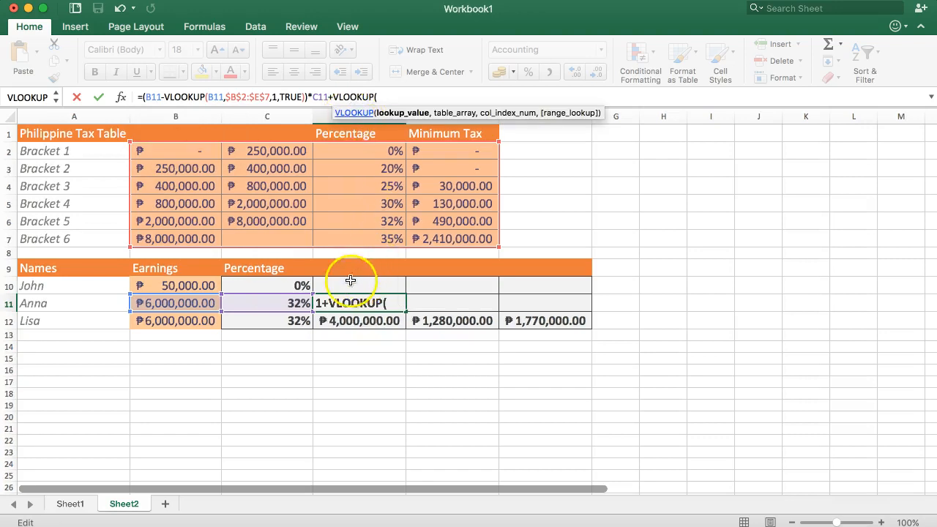
pyautogui.click(175, 303)
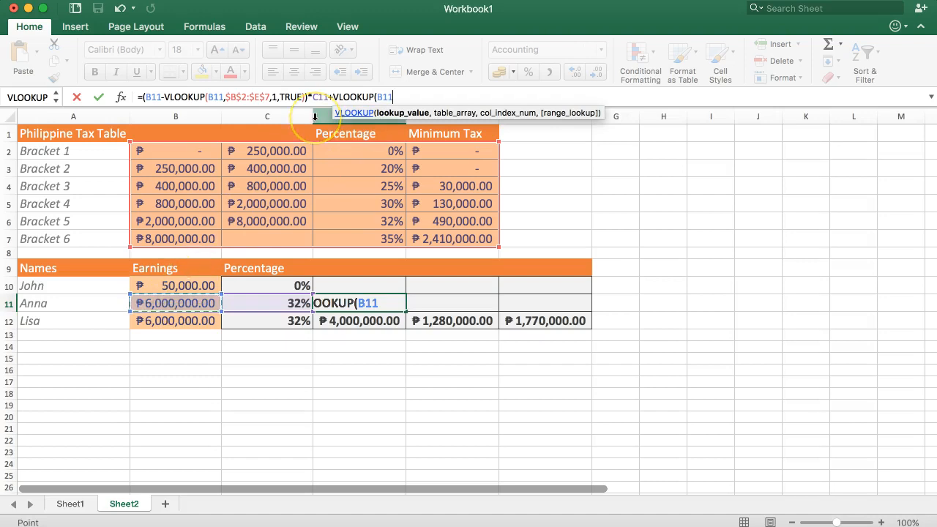
pyautogui.write(',B2:E7')
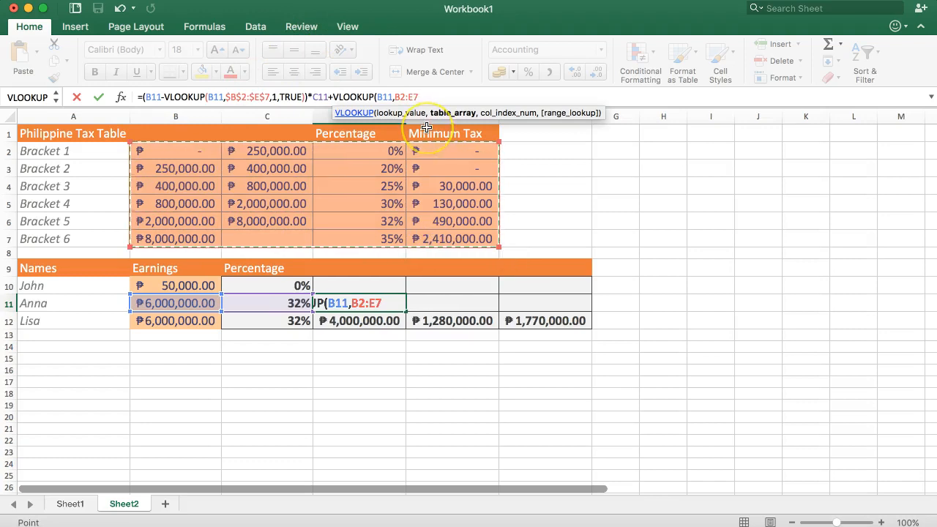
pyautogui.write(',')
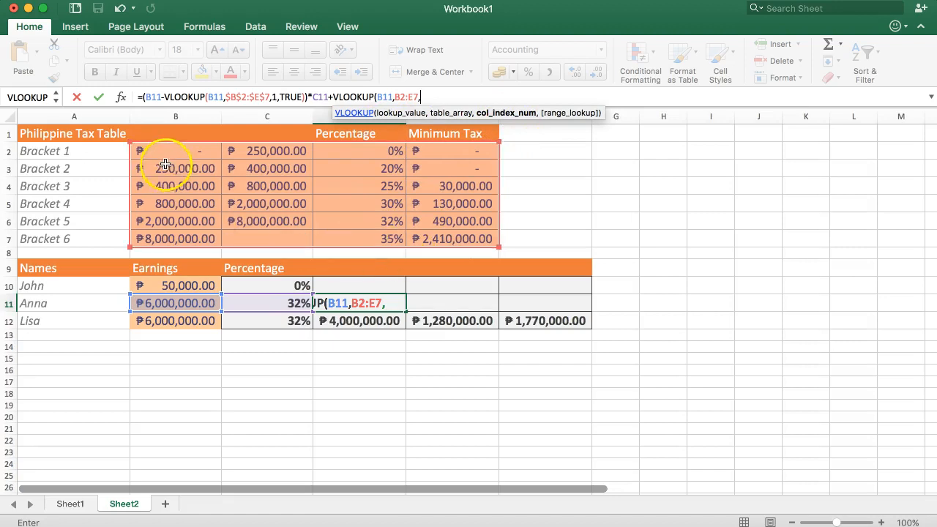
pyautogui.moveTo(430, 147)
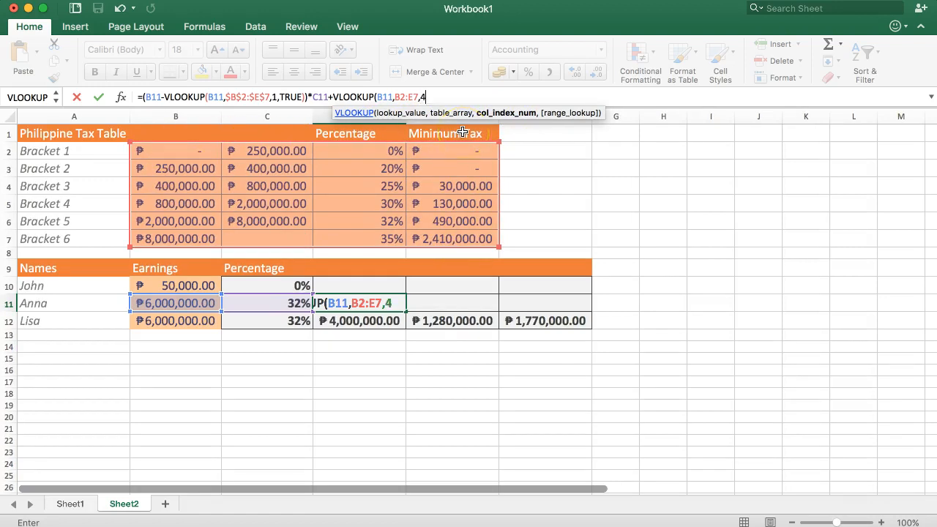
pyautogui.write(',')
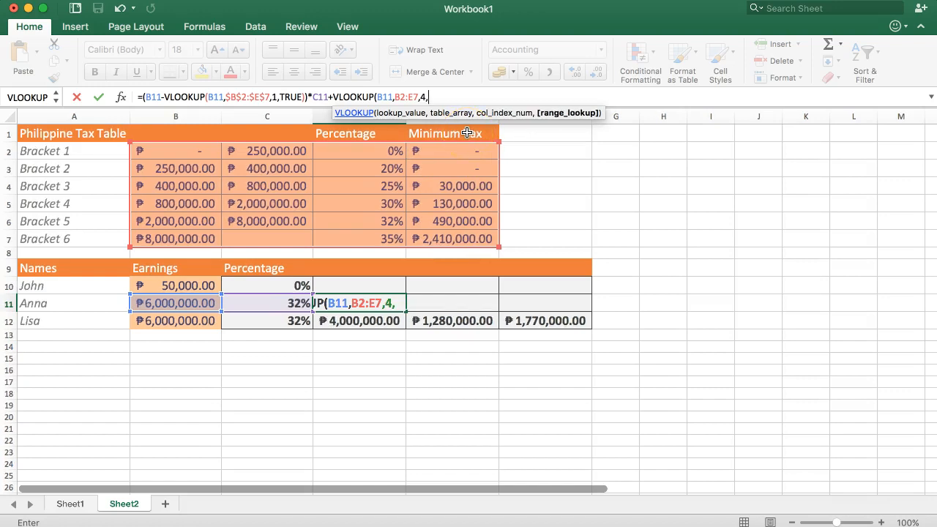
pyautogui.write('true')
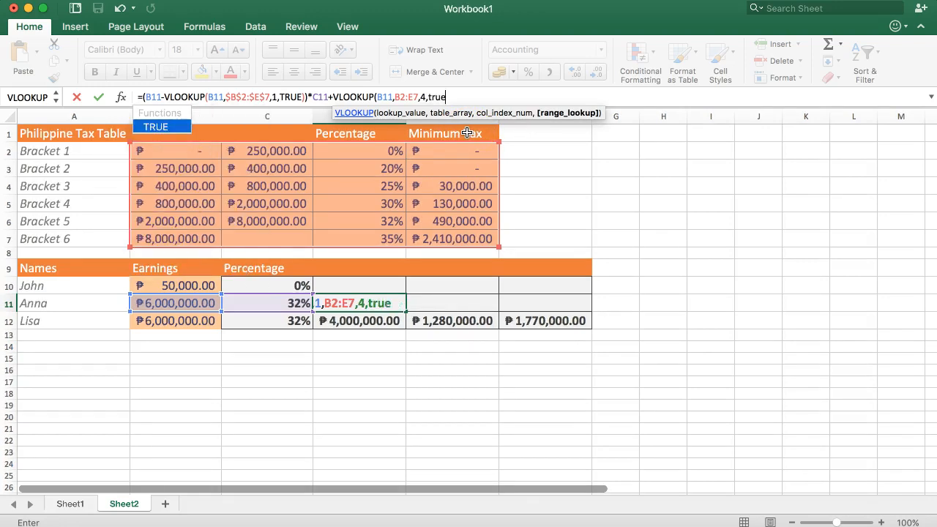
pyautogui.write(')')
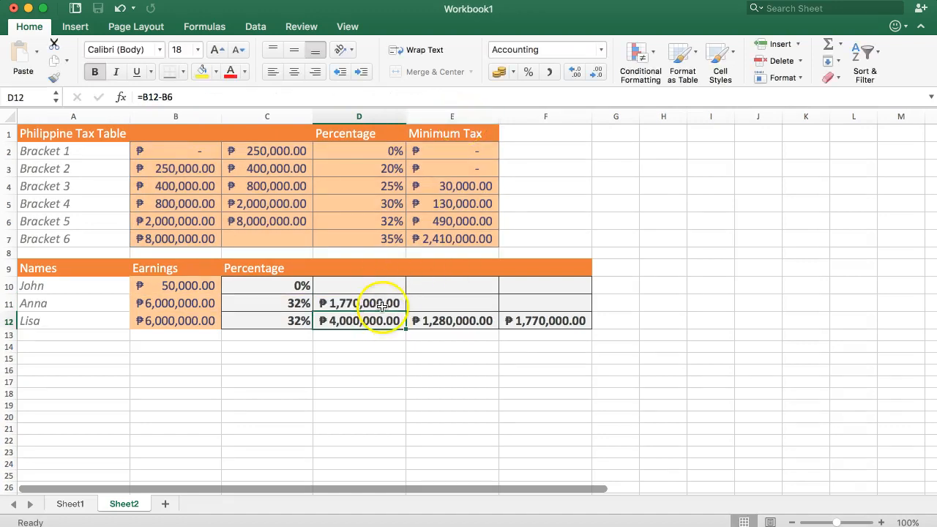
# - Make D11's table range absolute, fill it to D10 and D12, and clear E12:F12
pyautogui.click(545, 320)
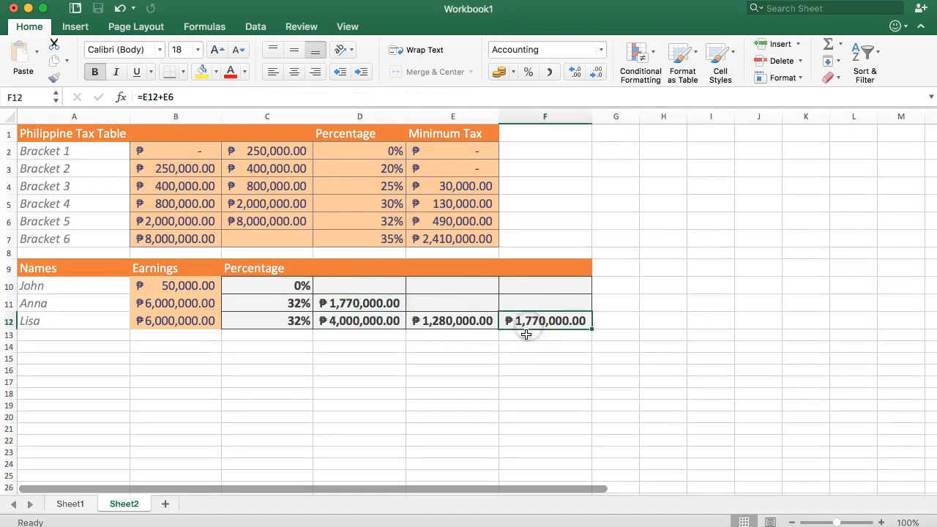
pyautogui.click(358, 303)
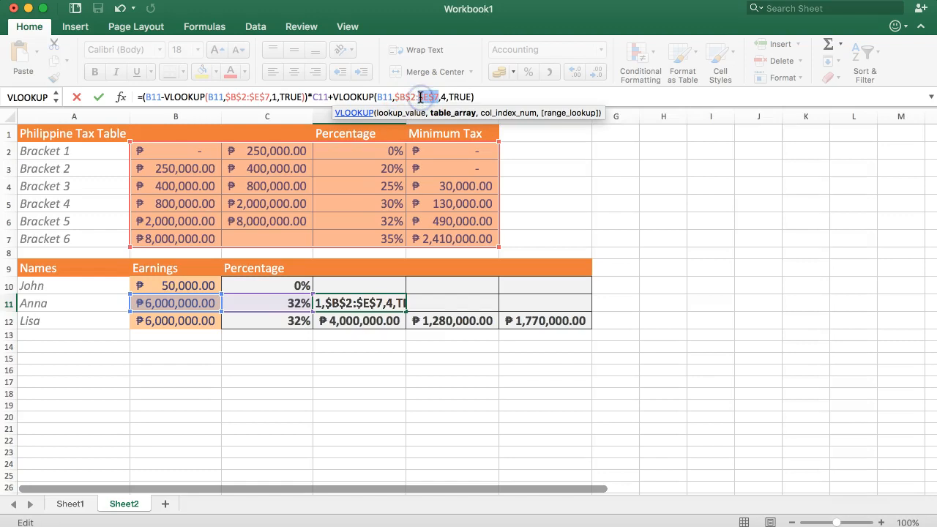
pyautogui.press('Enter')
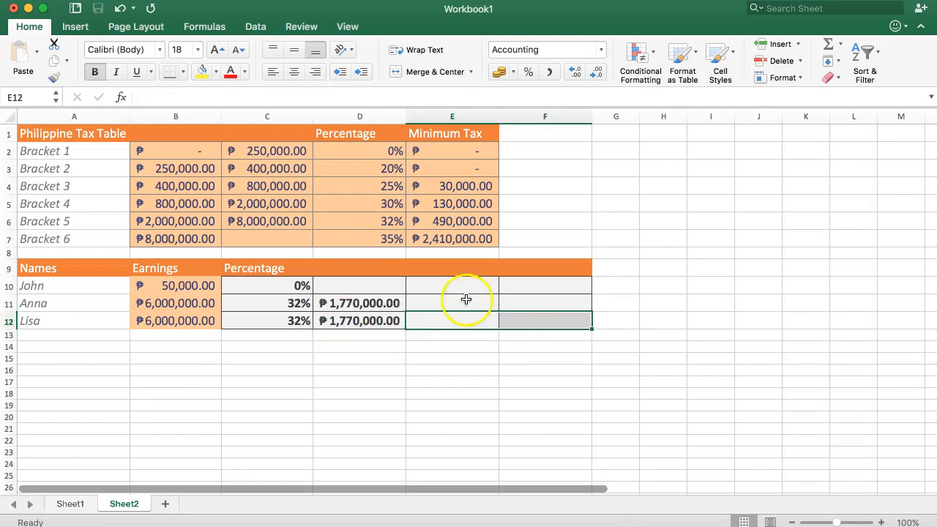
pyautogui.click(358, 303)
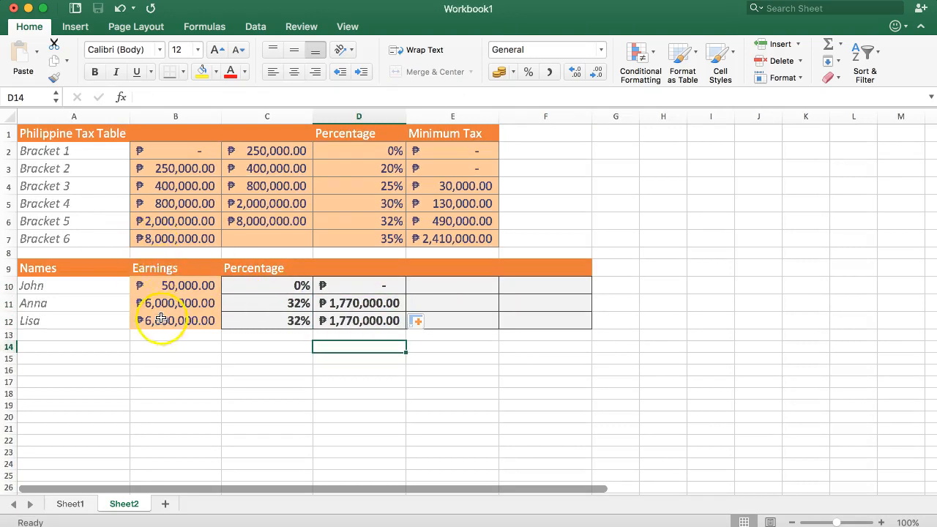
# - Set Anna's B11 earnings to ₱750,000.00, recalculating her tax to ₱117,500.00 at 25%
pyautogui.click(175, 302)
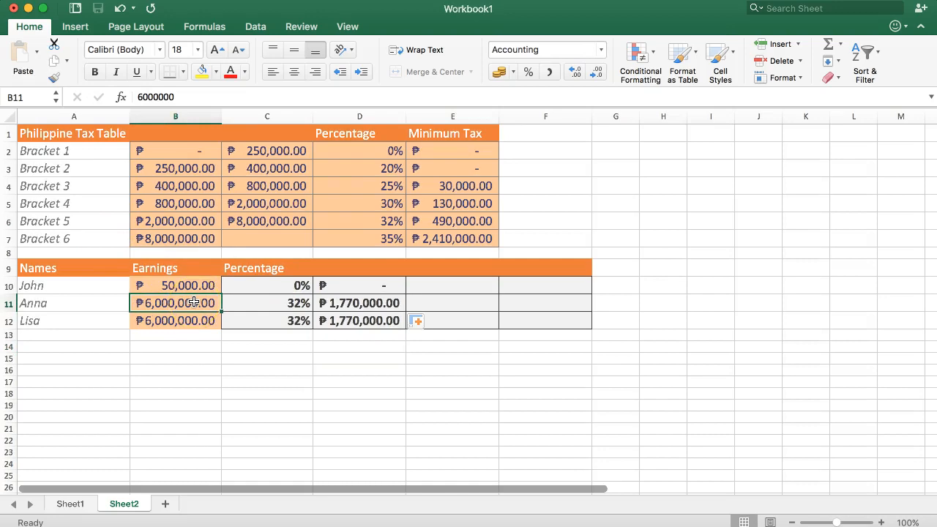
pyautogui.write('750')
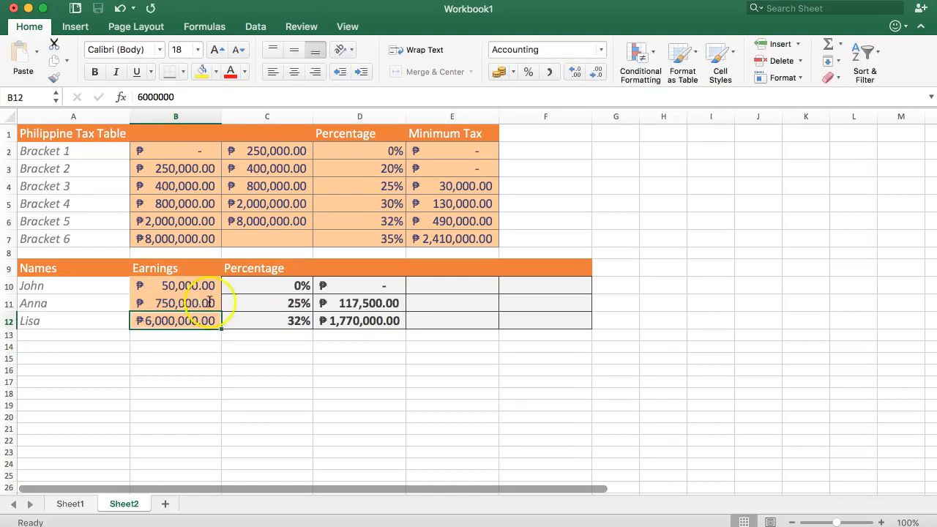
pyautogui.click(176, 303)
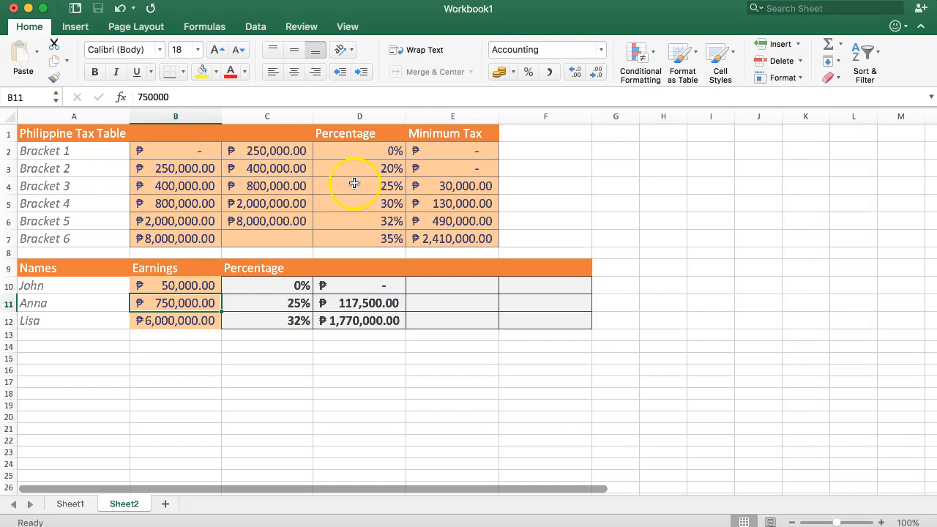
pyautogui.click(451, 185)
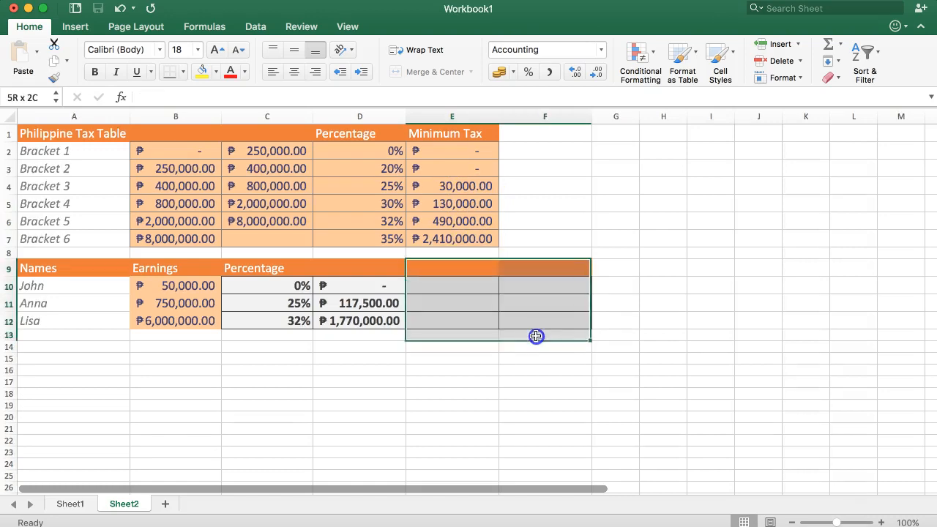
pyautogui.click(359, 381)
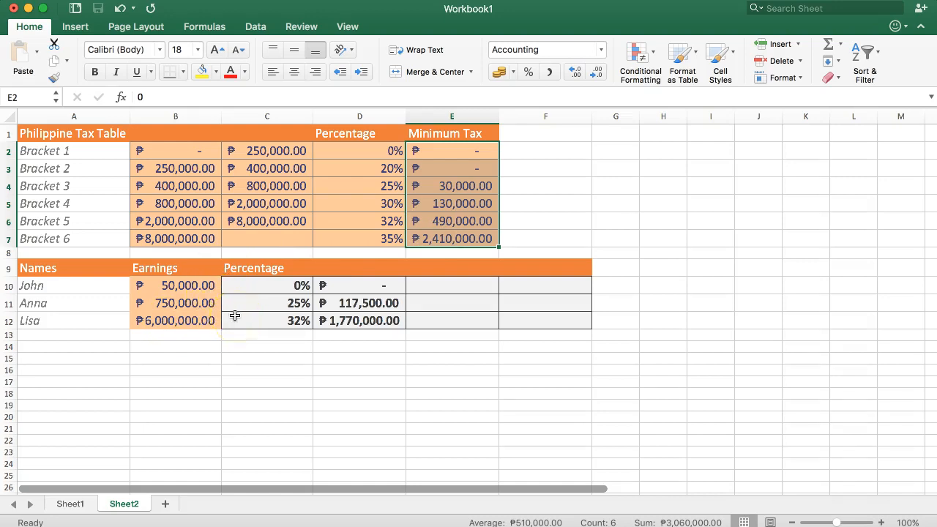
pyautogui.moveTo(248, 305)
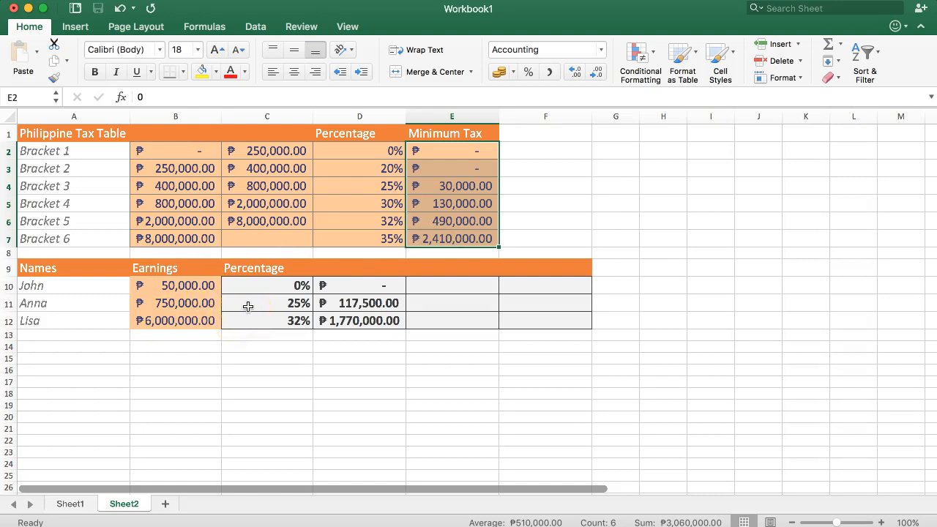